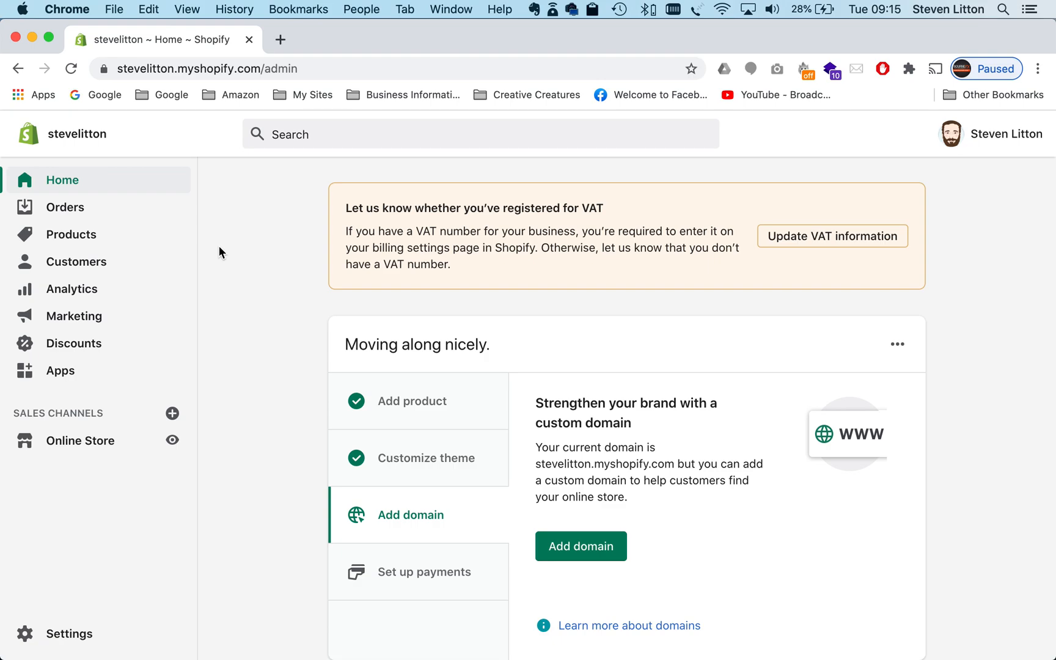
mouse_move(81, 440)
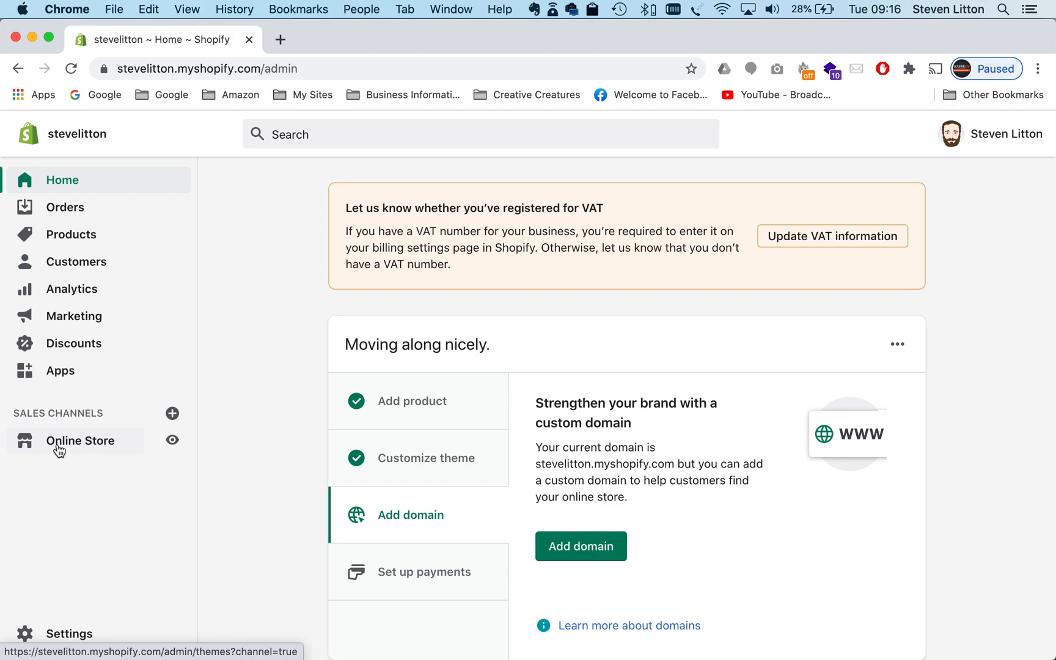
Navigate from the admin sidebar to Online Store > Pages, currently empty.
left_click(80, 440)
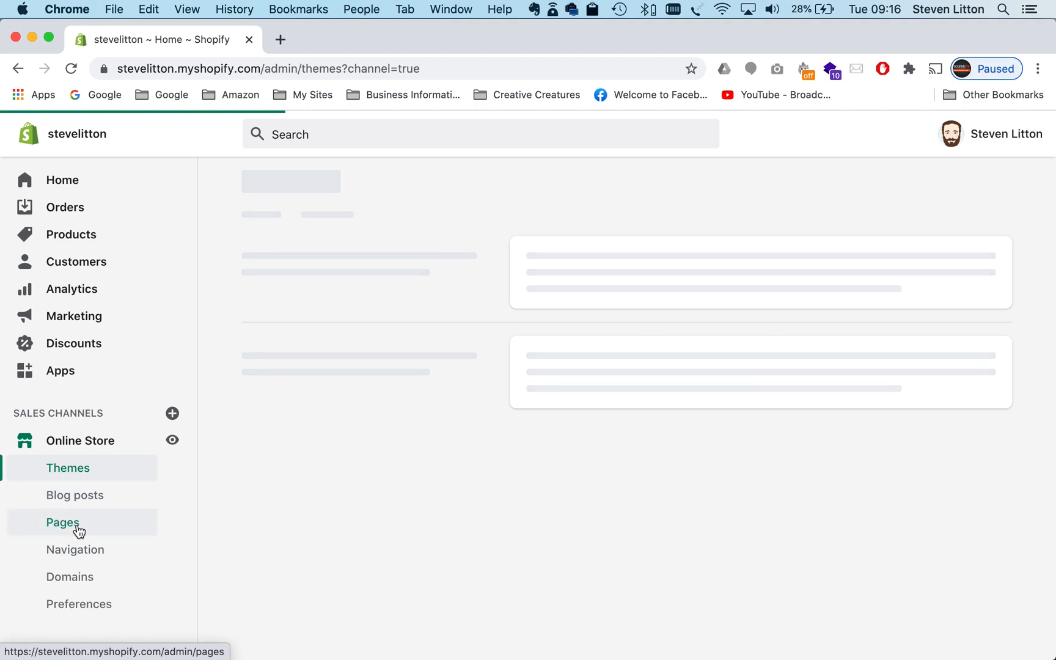
left_click(62, 522)
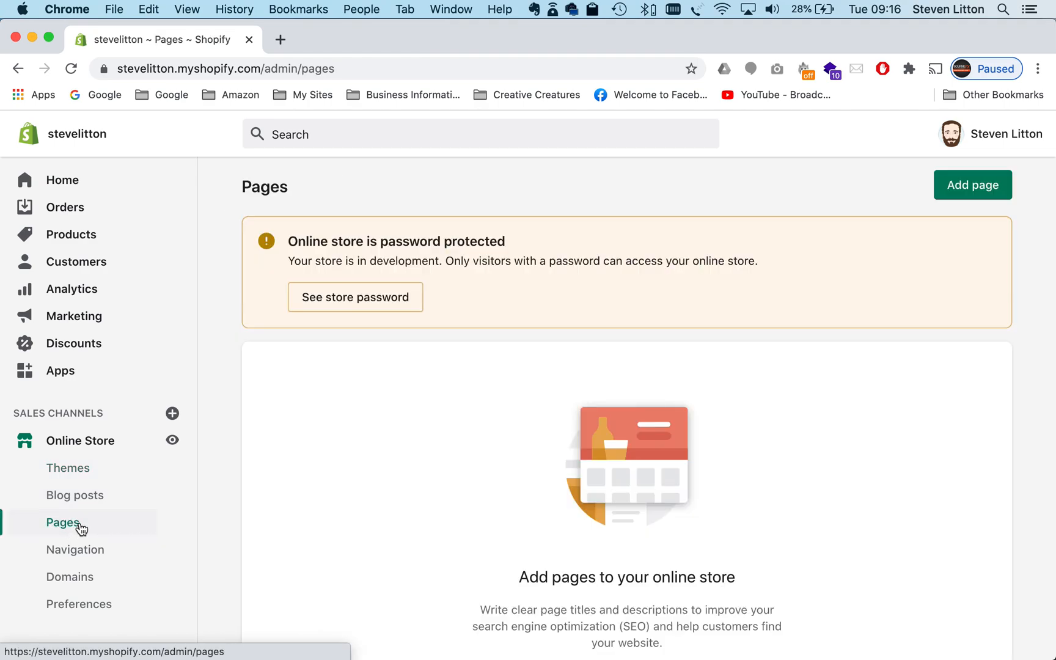
mouse_move(730, 325)
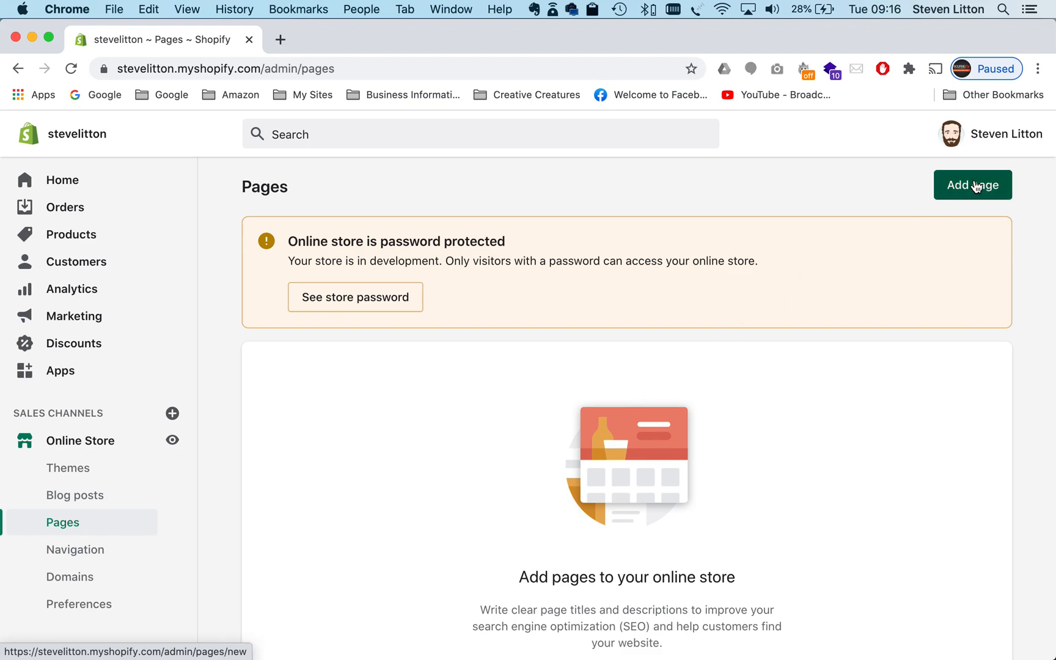
Add a page titled 'Size Guide' with content 'Download the size guide' and select that line.
left_click(974, 185)
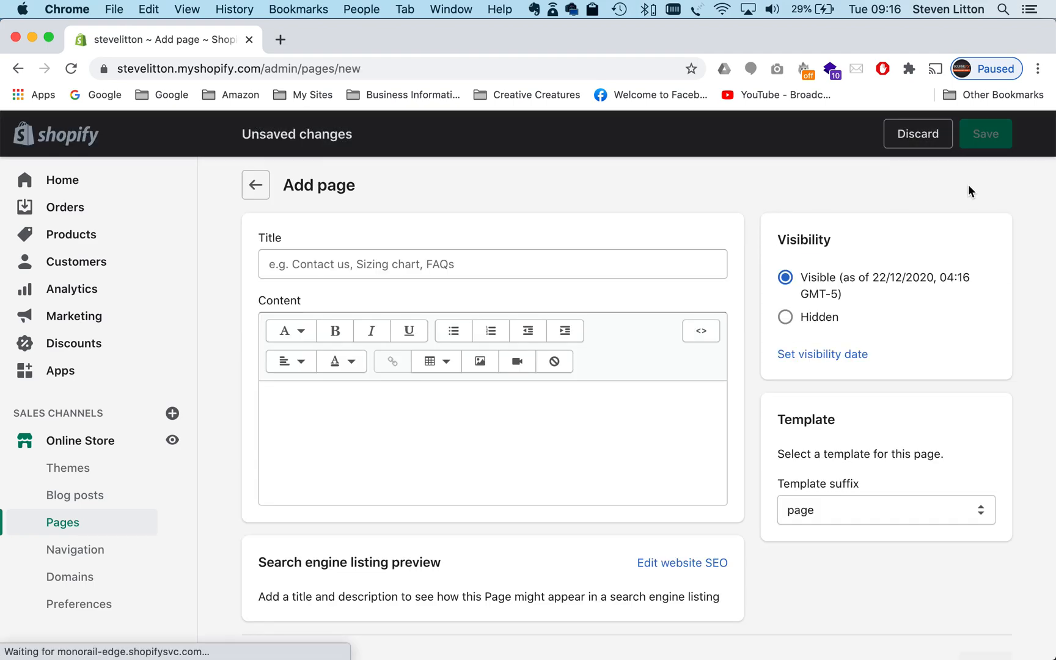
type("S")
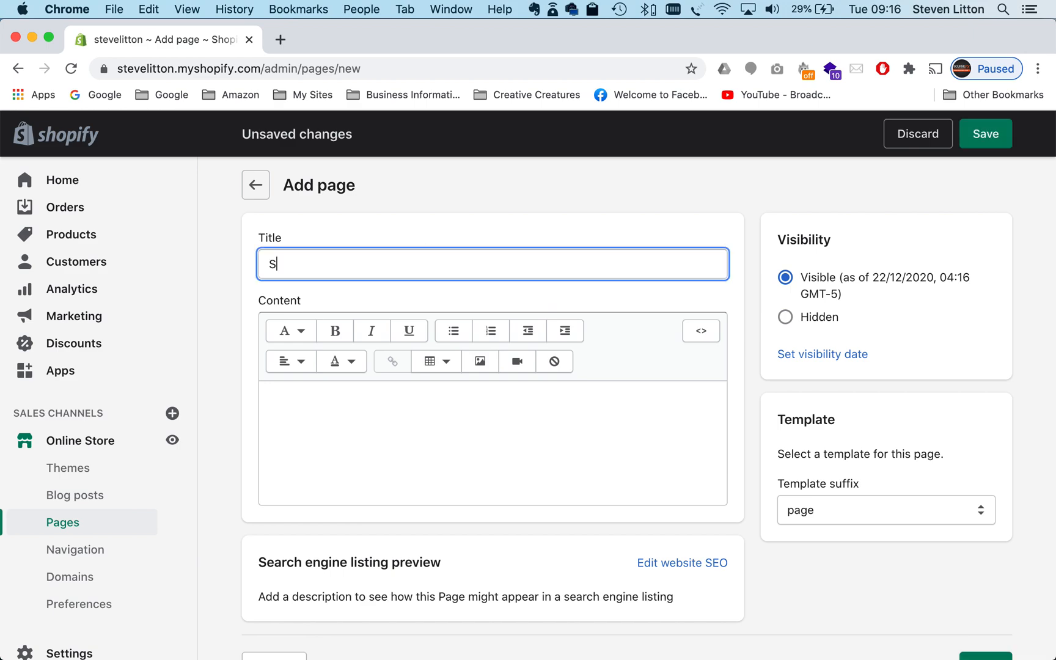
type("ize Guide")
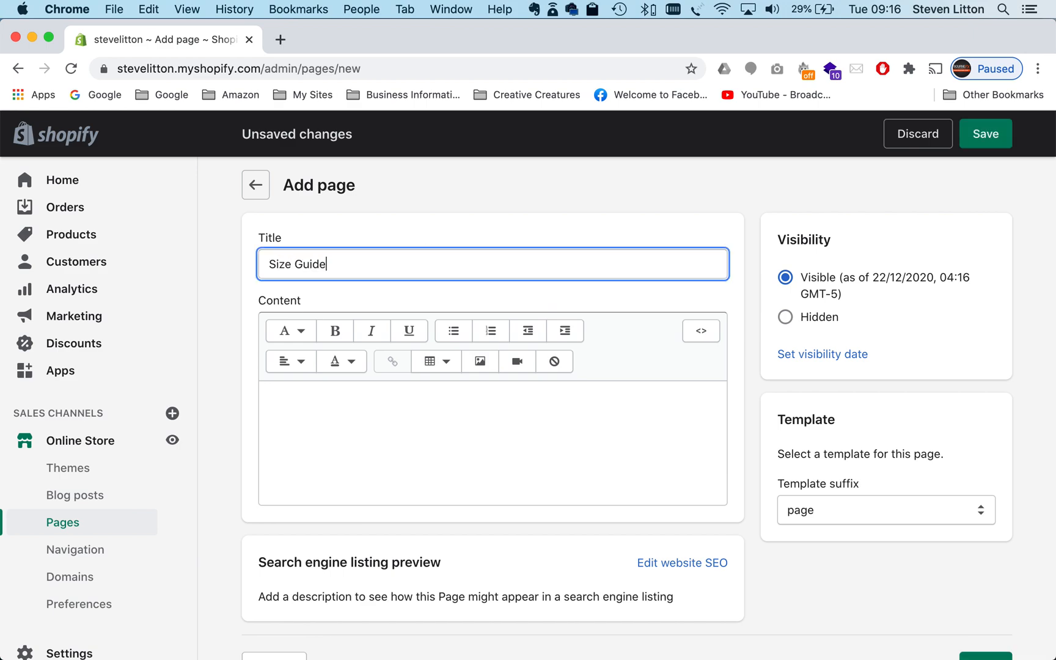
type("Do")
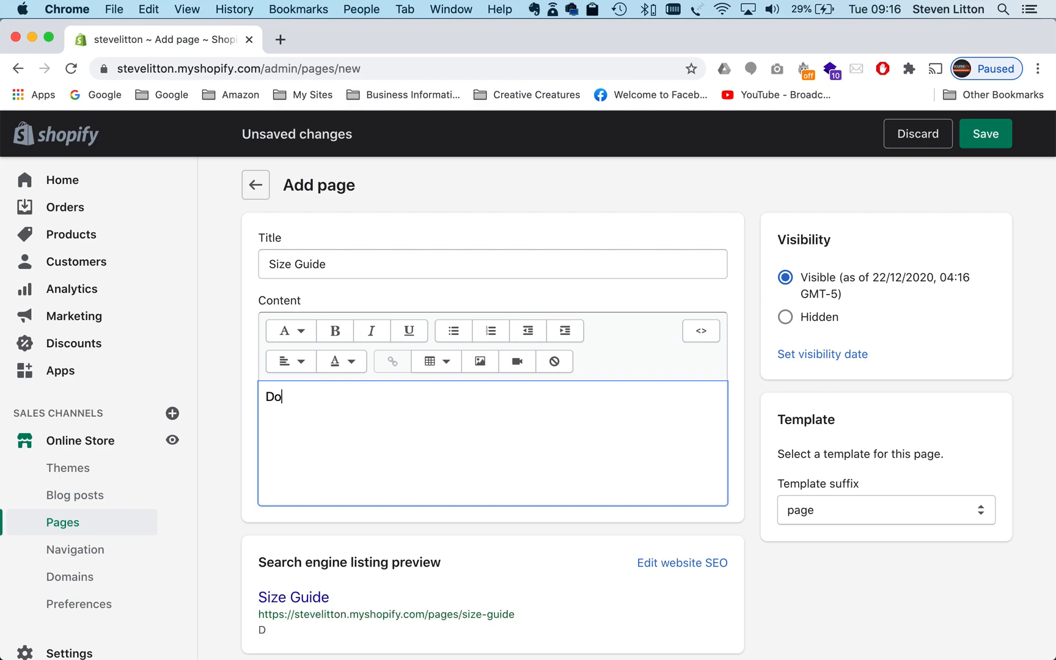
type("wnload the siz")
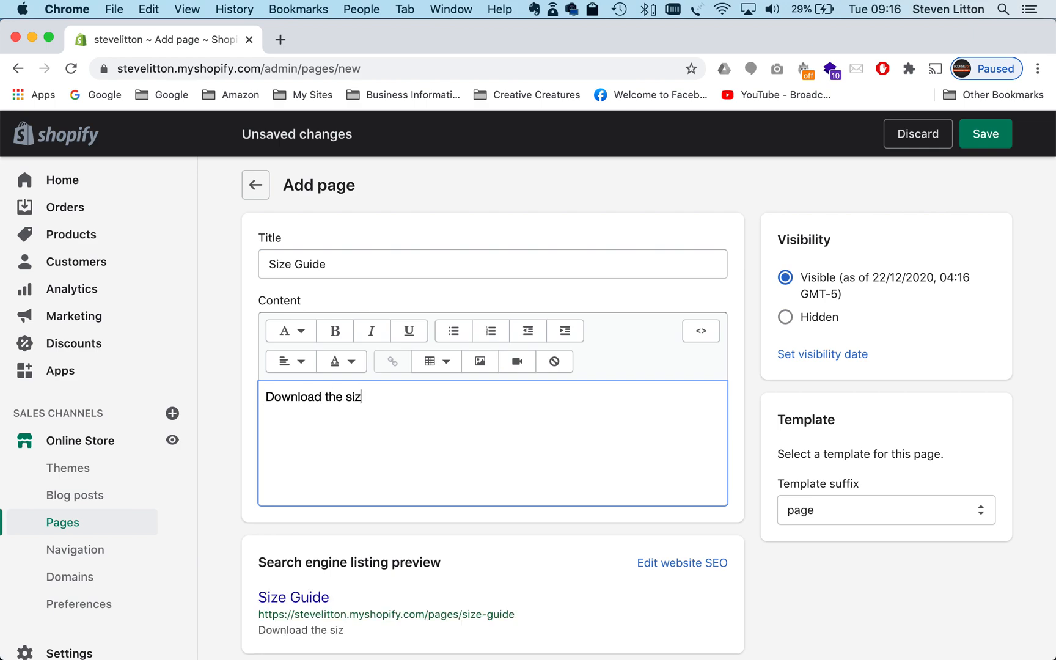
type("e guide")
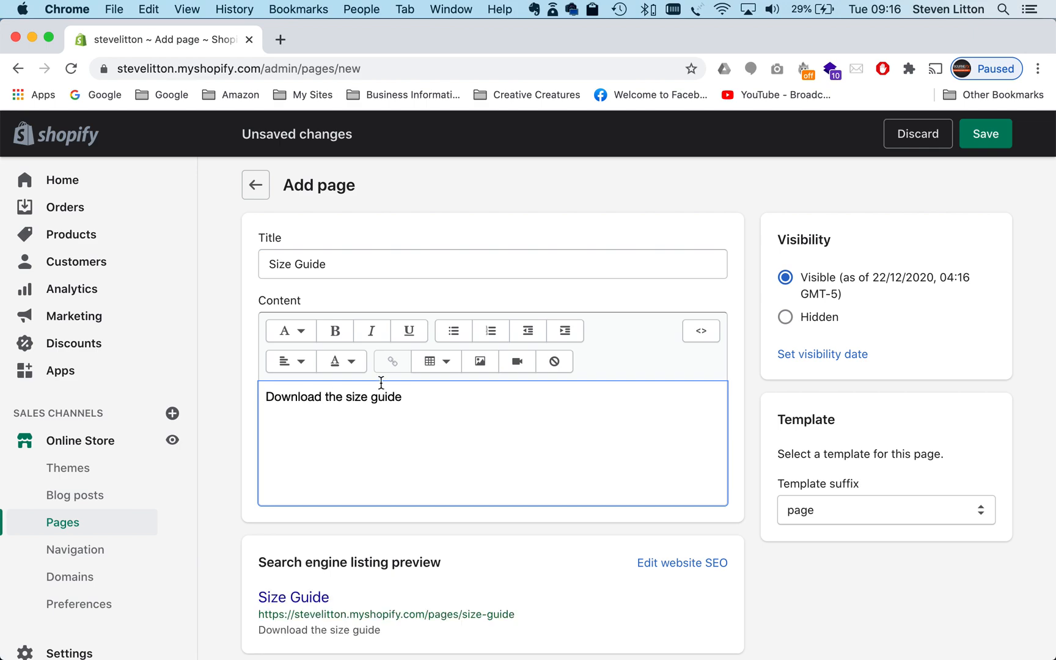
triple_click(332, 396)
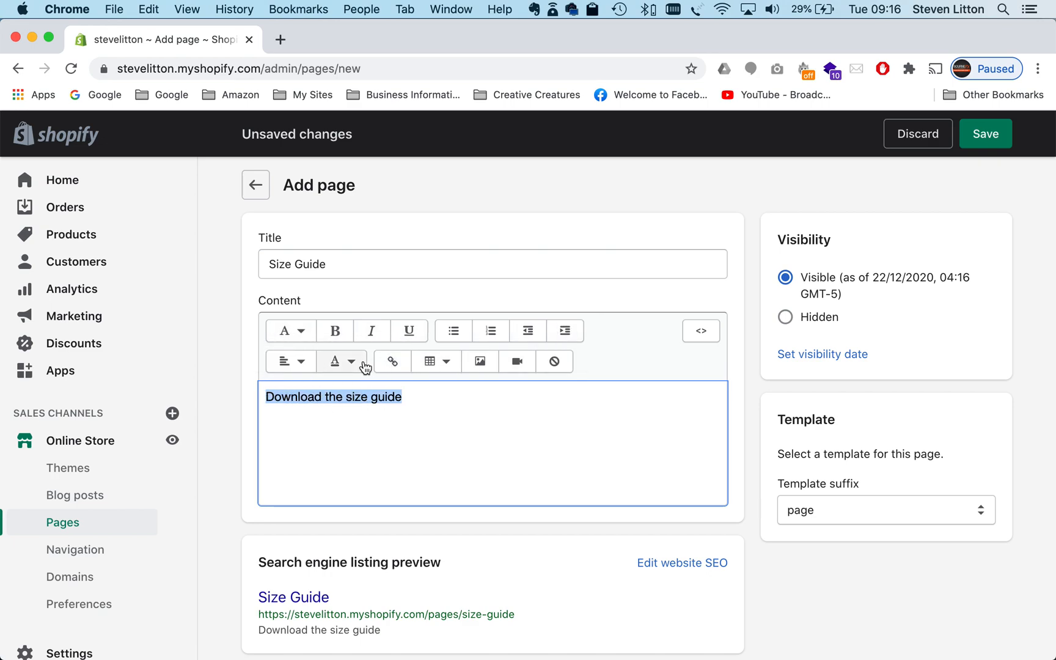
mouse_move(480, 360)
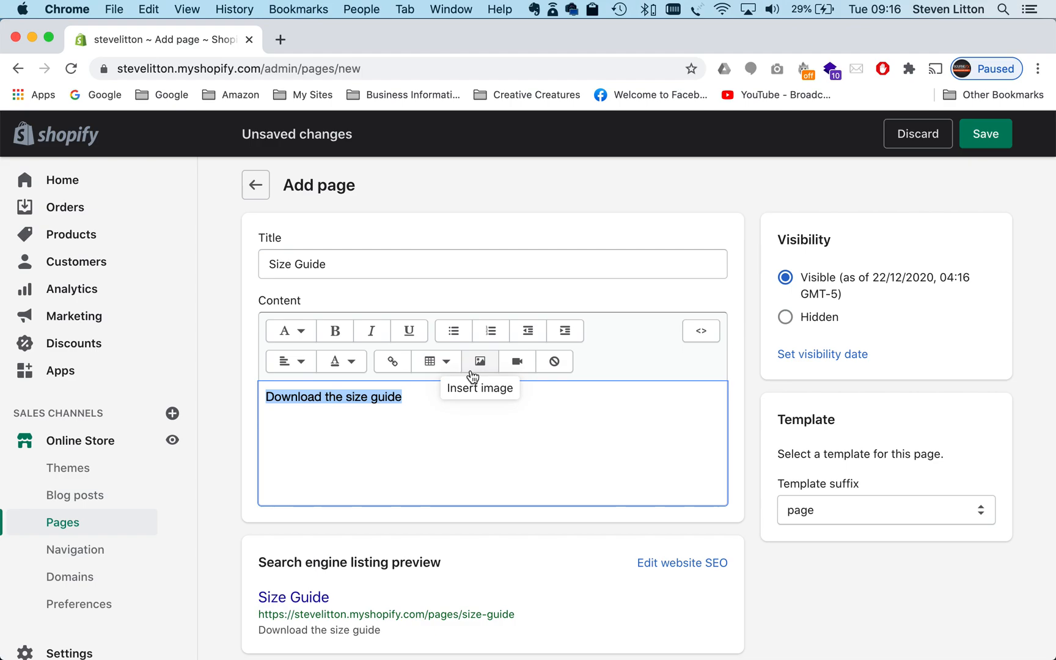
mouse_move(564, 331)
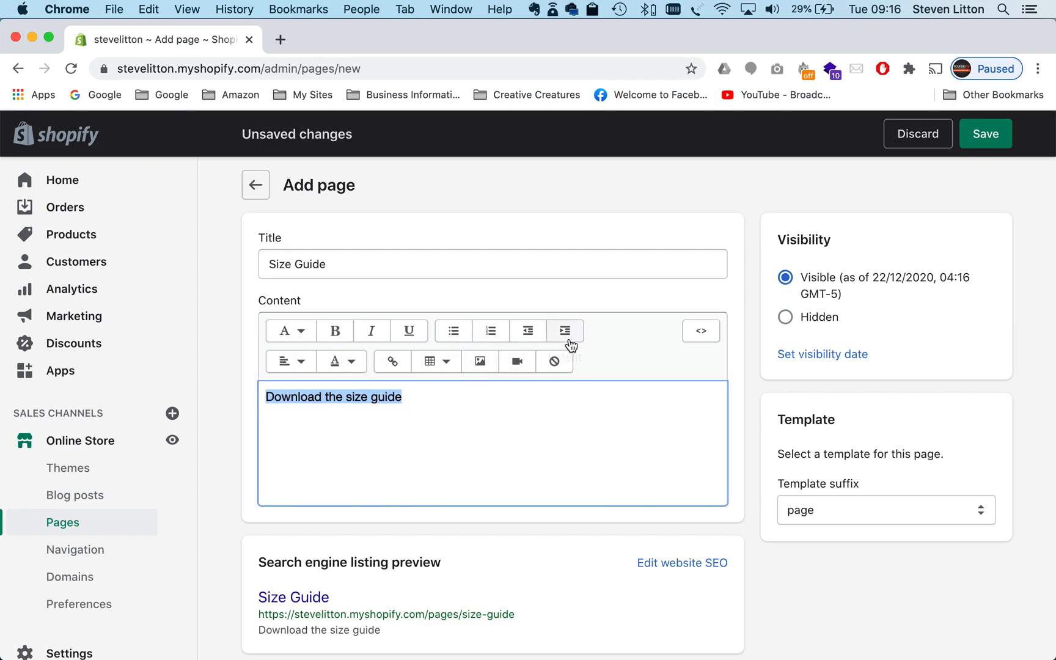
mouse_move(978, 188)
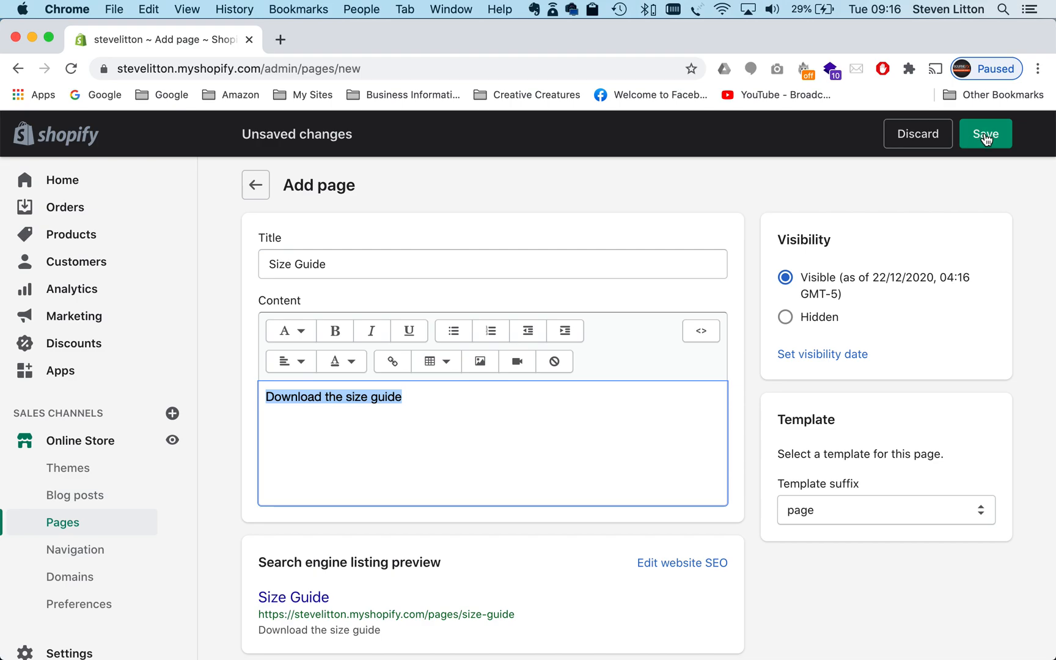
Save the Size Guide page and bring up store Settings in a new tab.
left_click(986, 133)
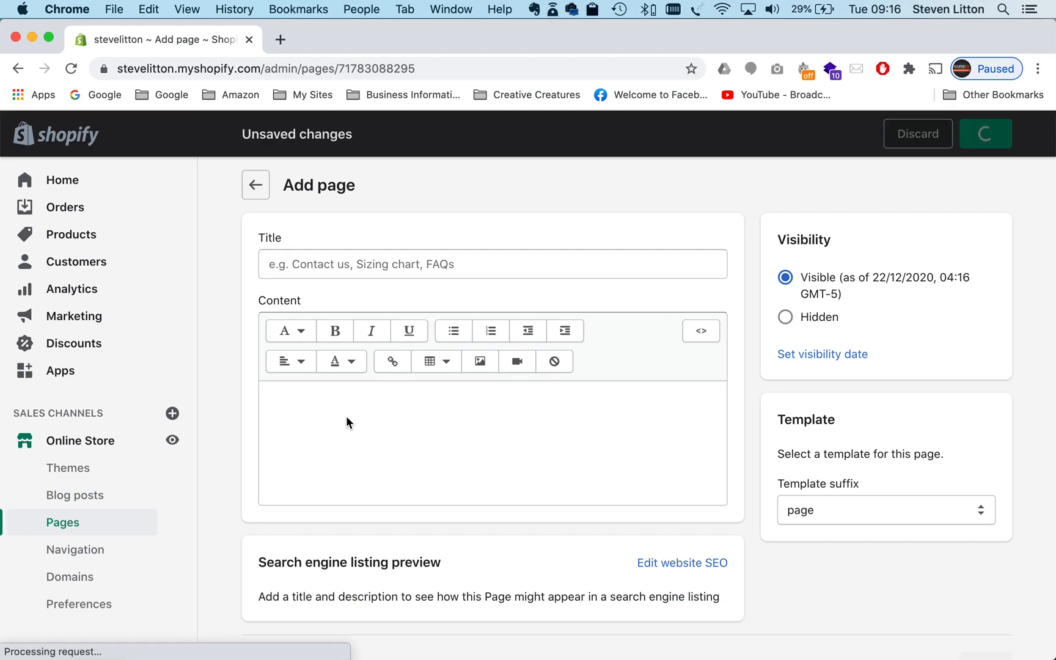
left_click(986, 134)
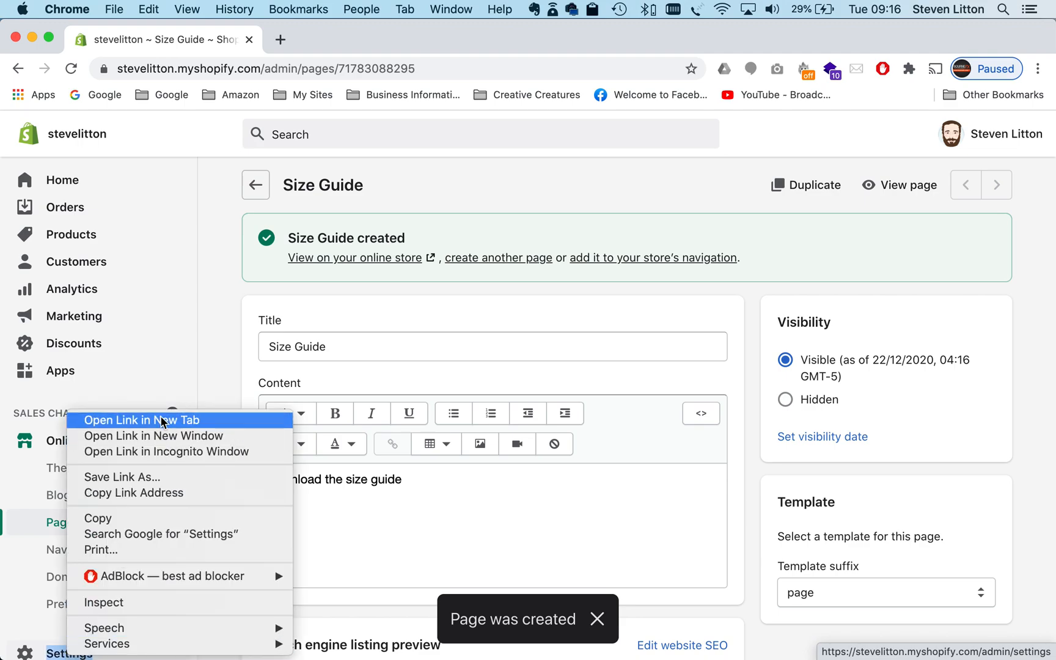
left_click(143, 420)
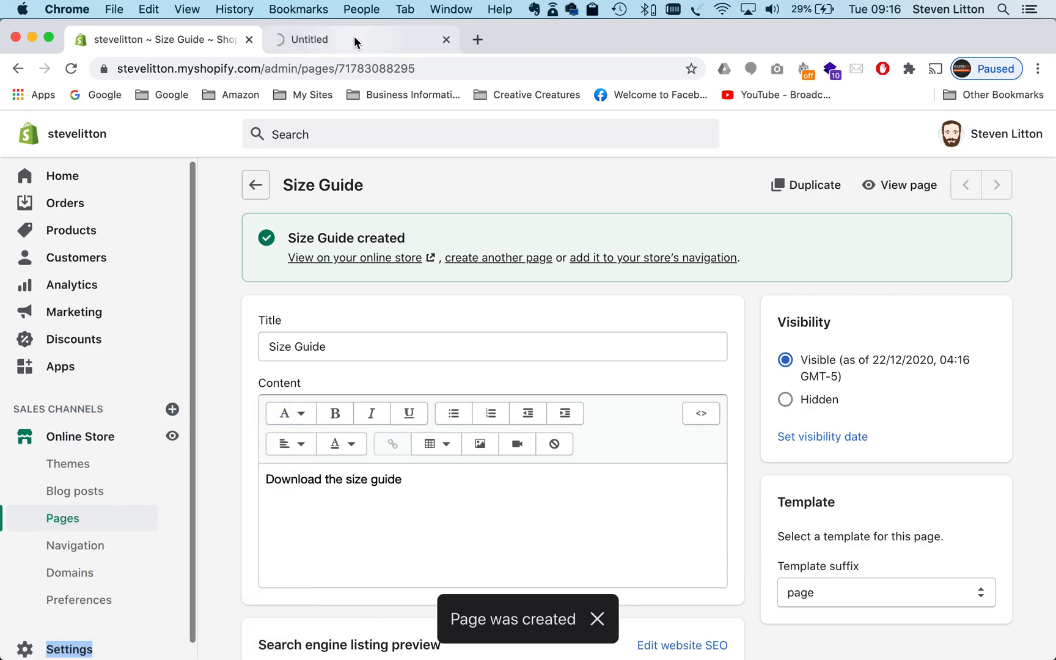
left_click(69, 634)
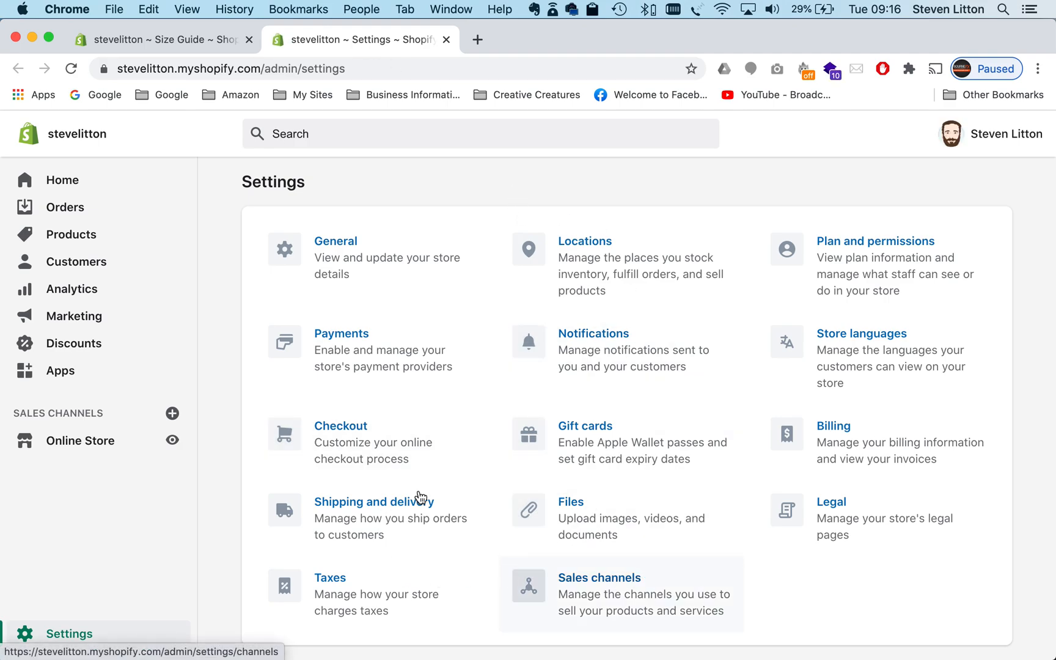
mouse_move(607, 526)
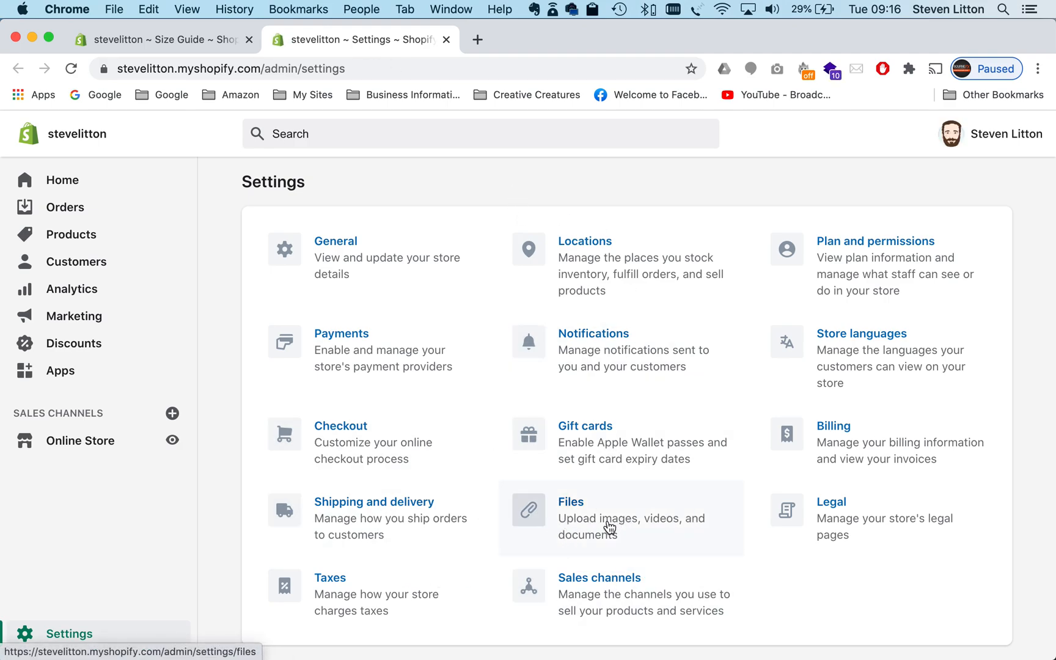
mouse_move(599, 526)
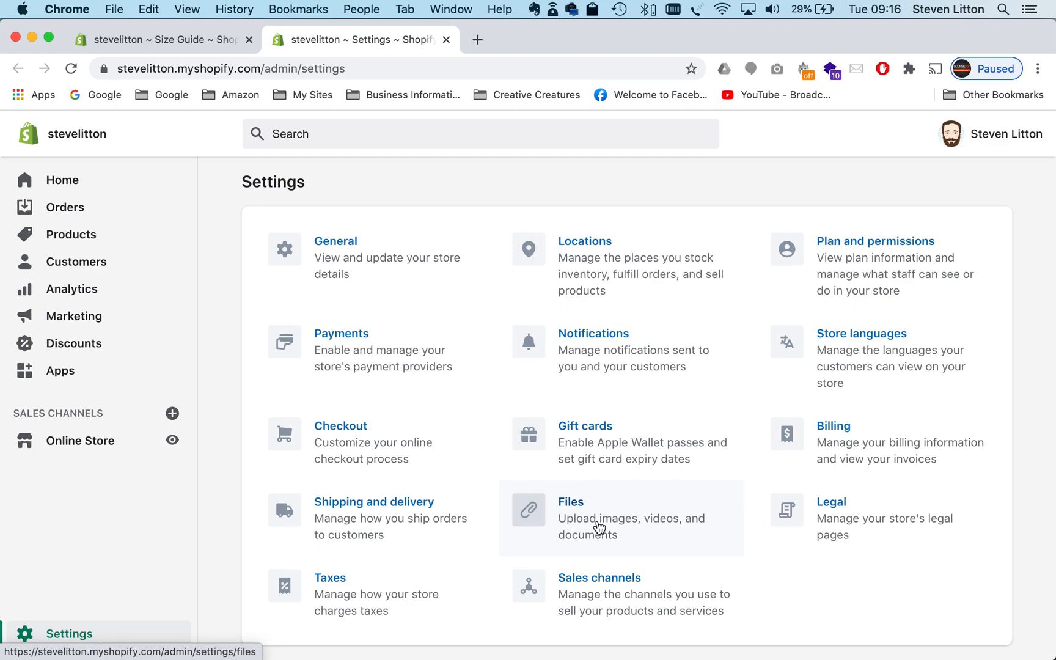
From Settings > Files, begin an upload with the file chooser on the Sizing Guide folder.
left_click(569, 503)
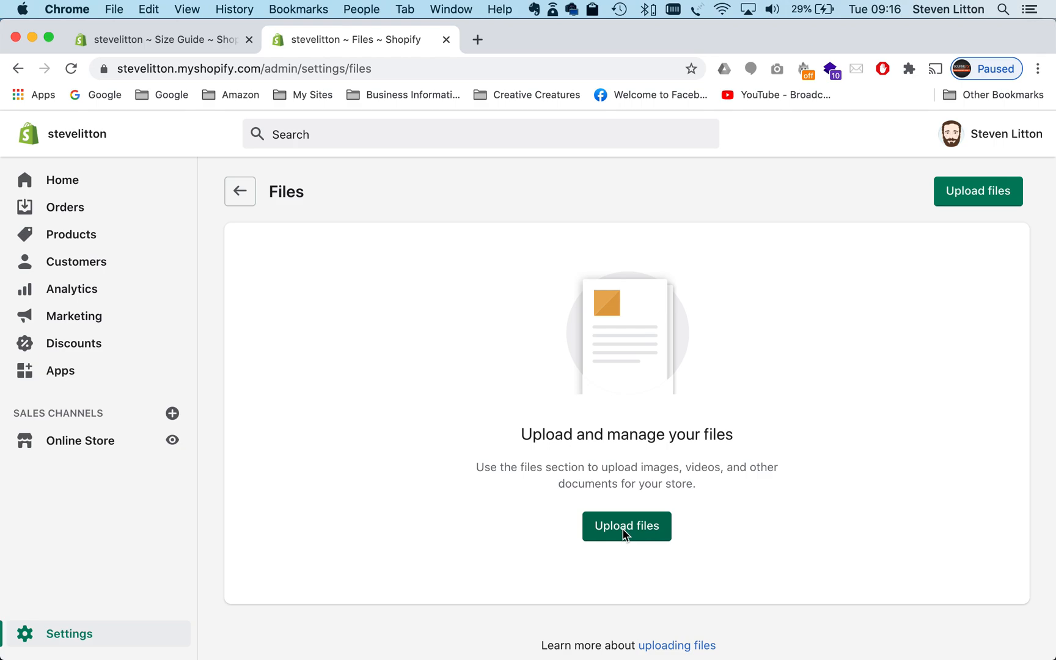
mouse_move(638, 535)
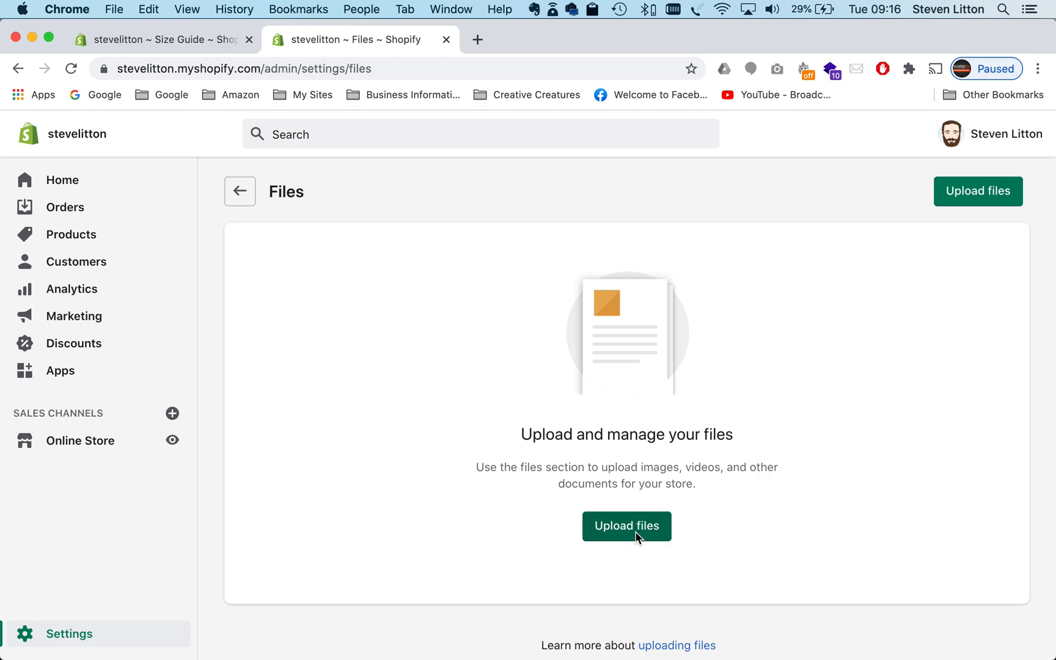
left_click(626, 526)
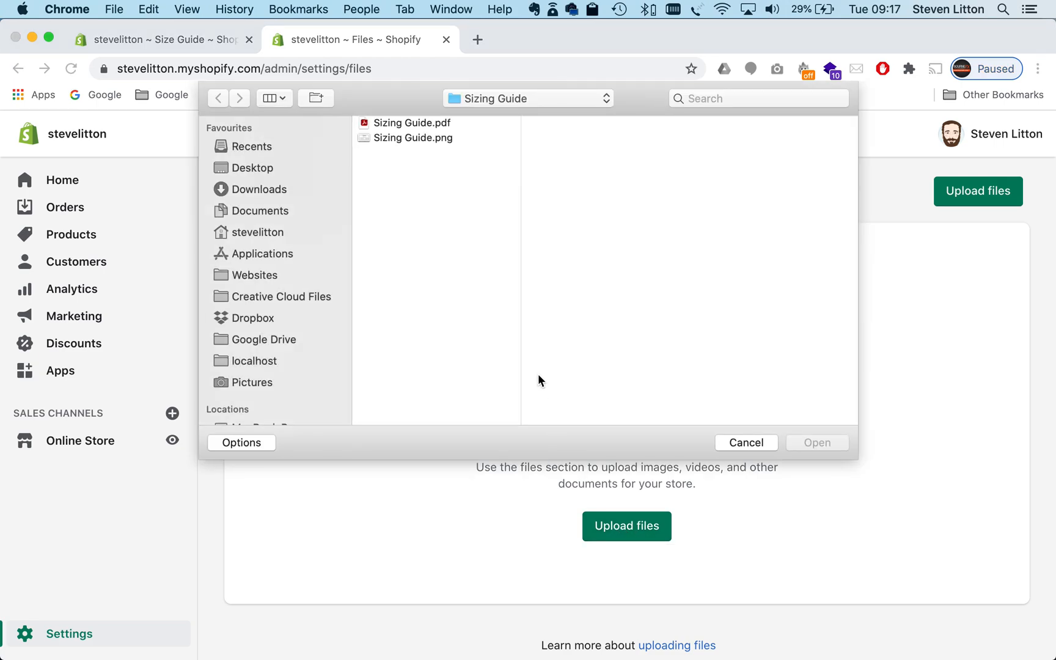
left_click(746, 443)
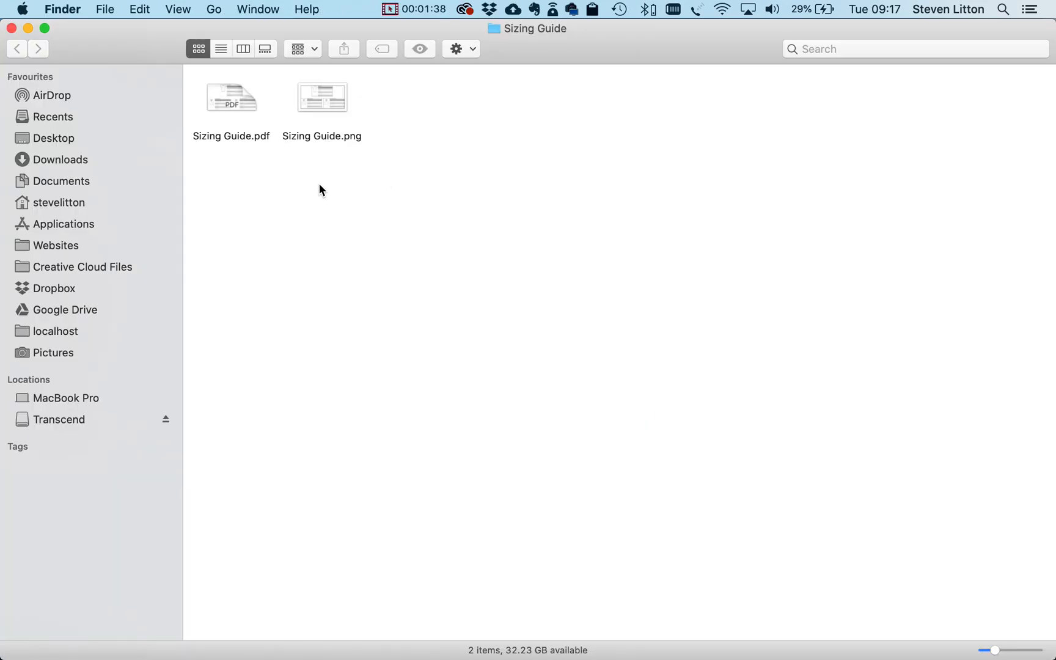
mouse_move(238, 155)
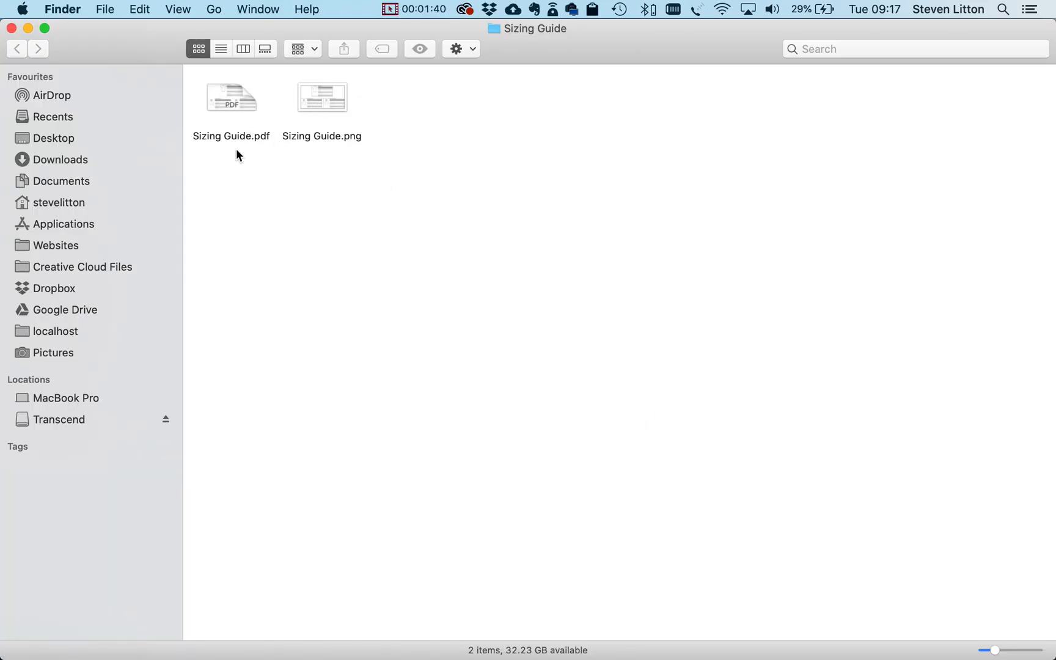
mouse_move(246, 194)
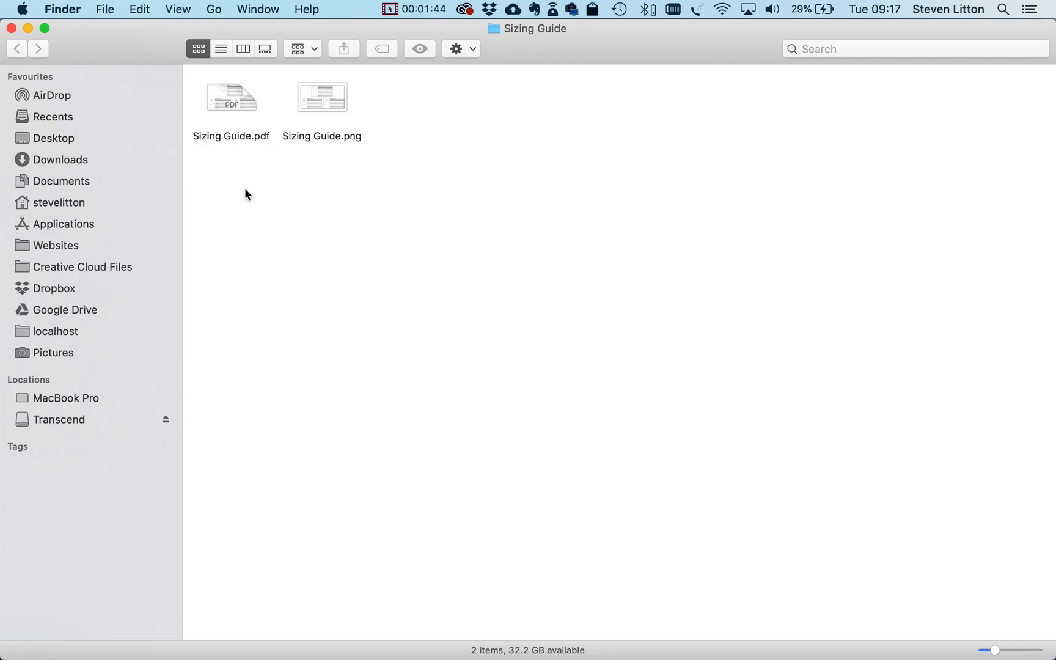
mouse_move(241, 126)
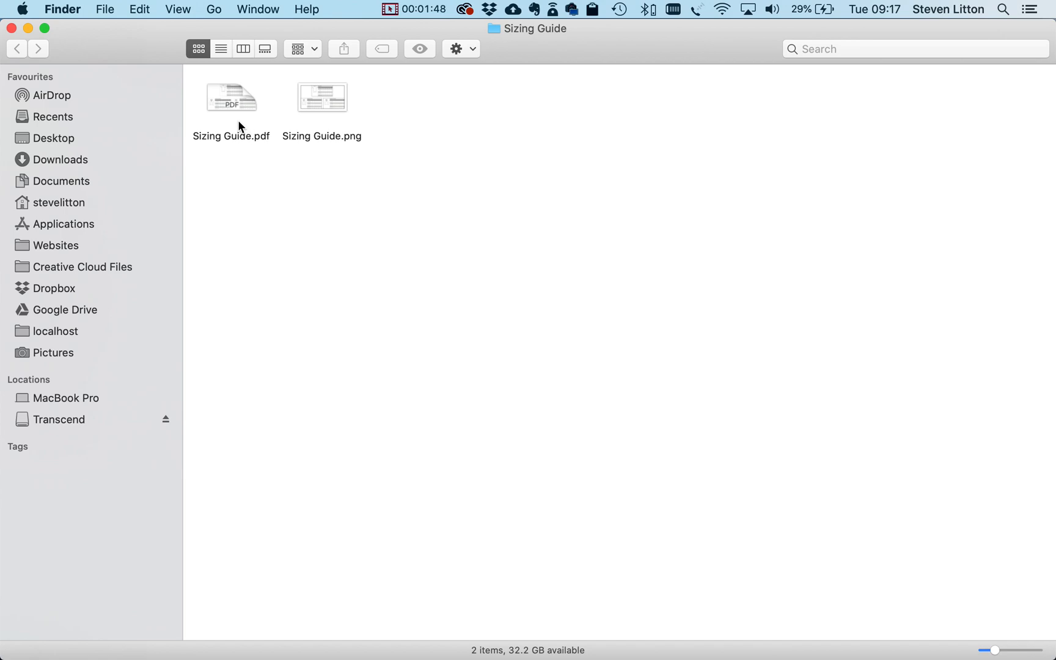
mouse_move(298, 108)
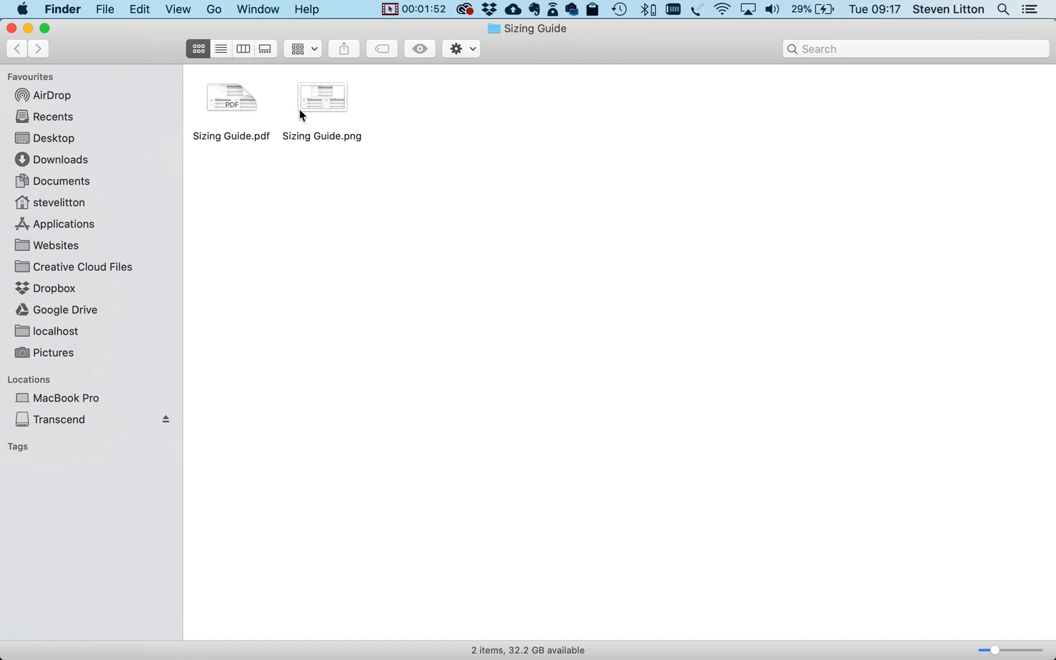
mouse_move(246, 128)
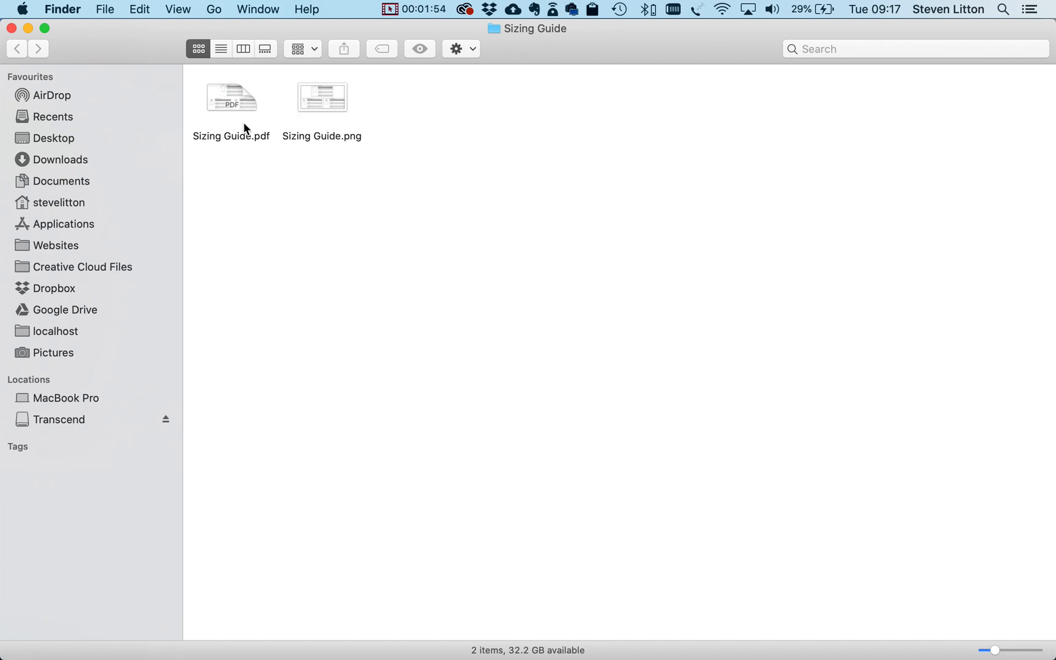
mouse_move(227, 111)
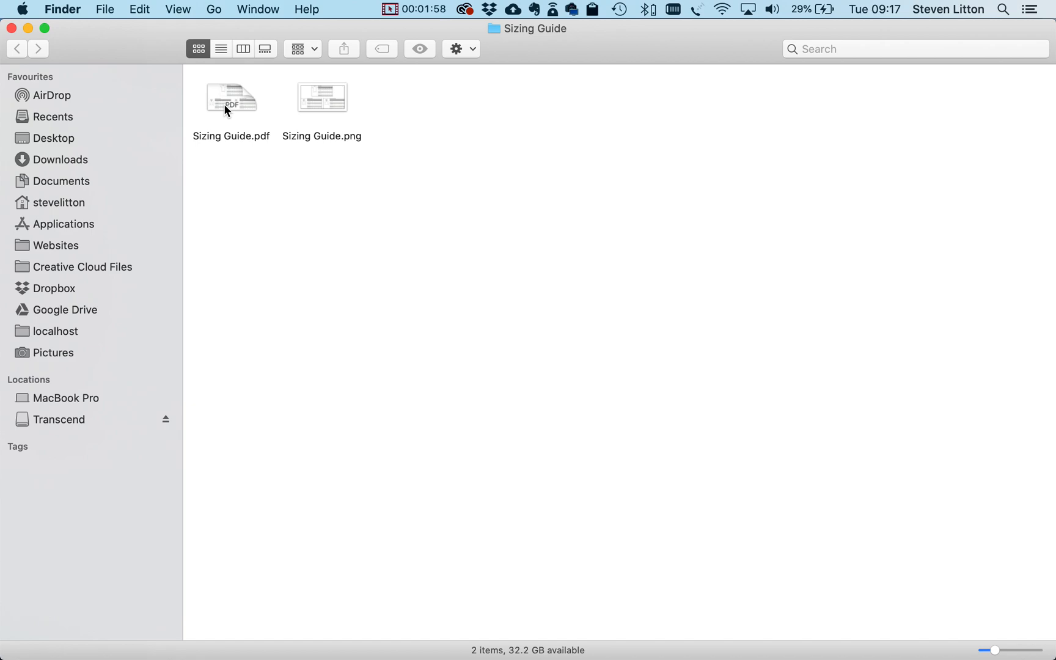
Select Sizing Guide.pdf, backing out of compressing both files together.
left_click(231, 99)
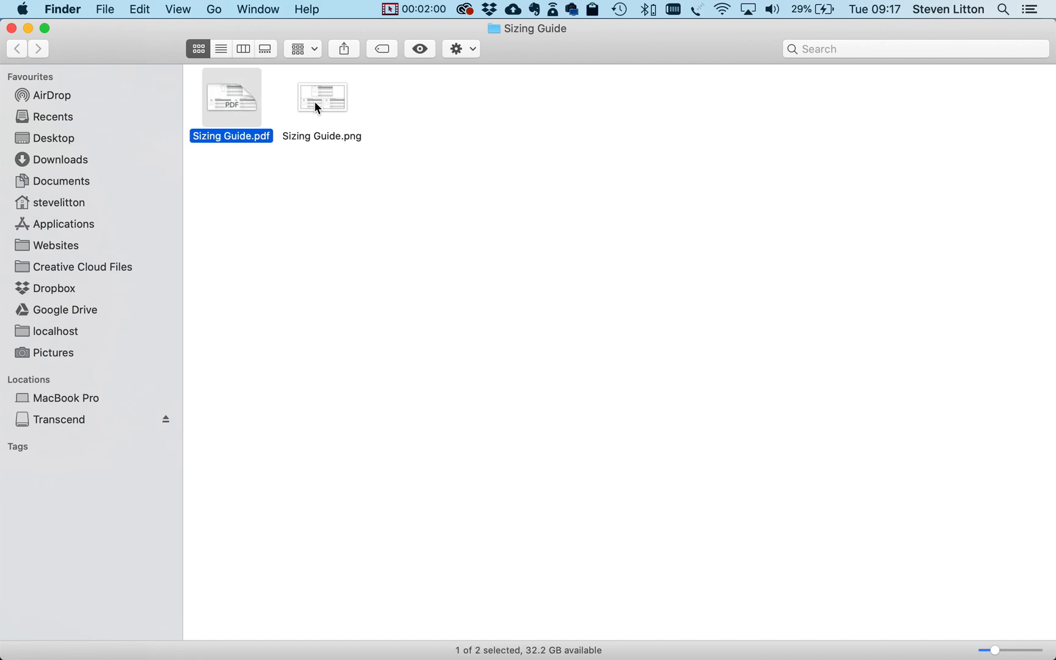
right_click(322, 98)
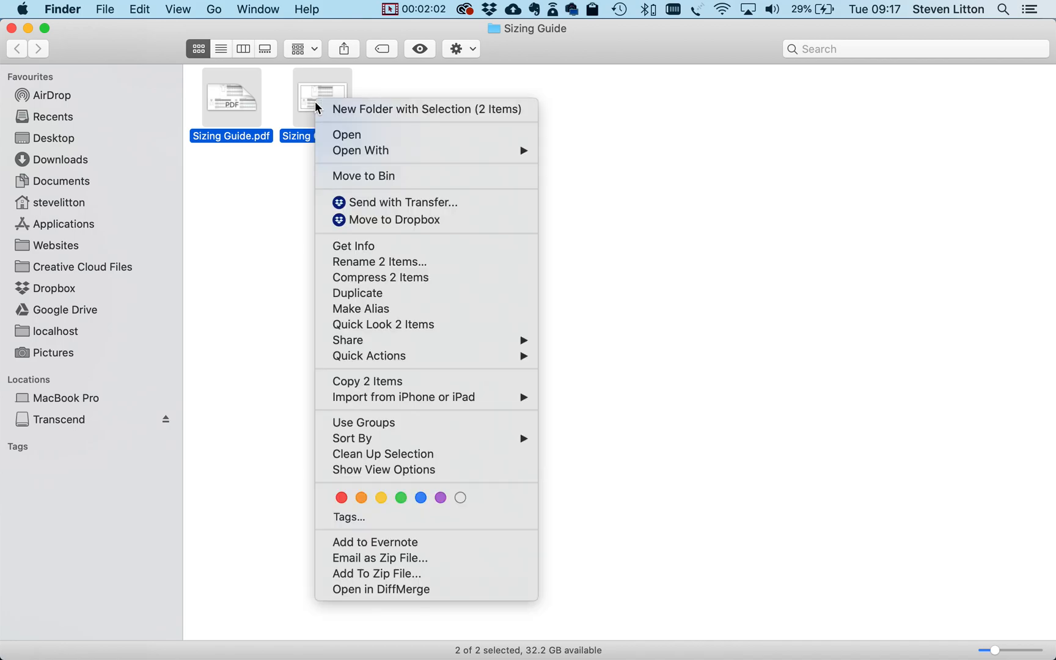
mouse_move(425, 276)
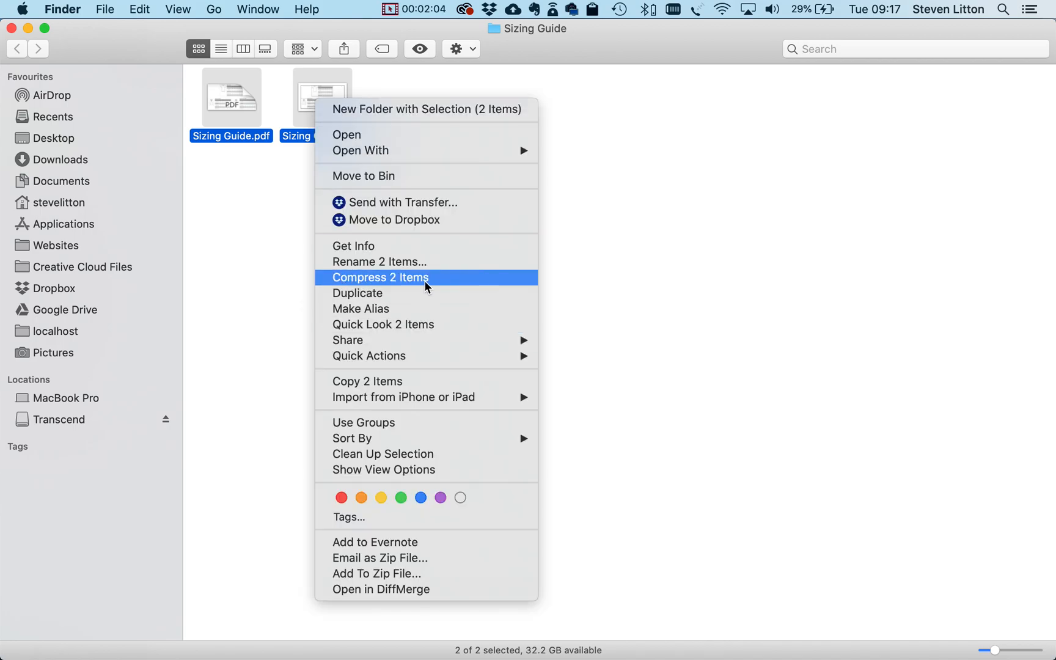
mouse_move(405, 283)
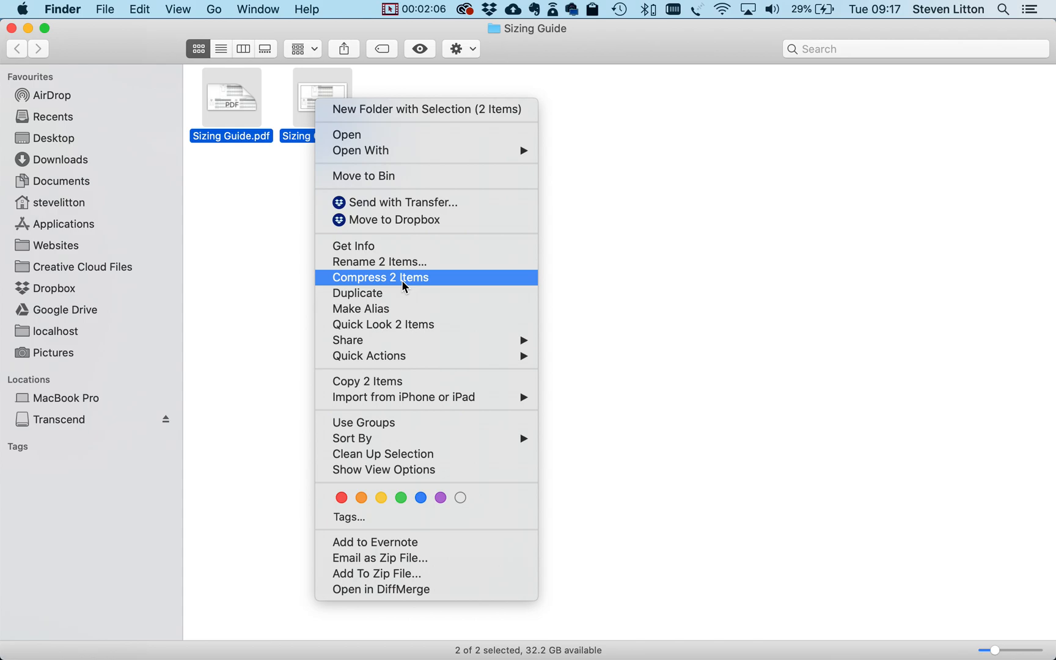
left_click(381, 277)
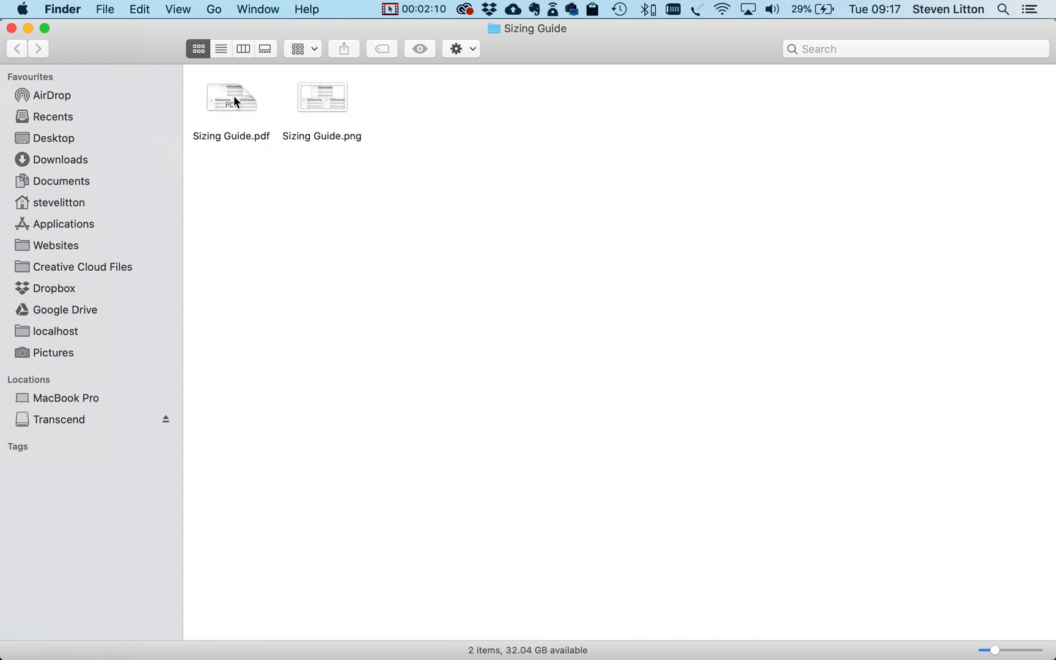
Compress Sizing Guide.pdf alone into an archive named Sizing Guide.zip.
right_click(231, 98)
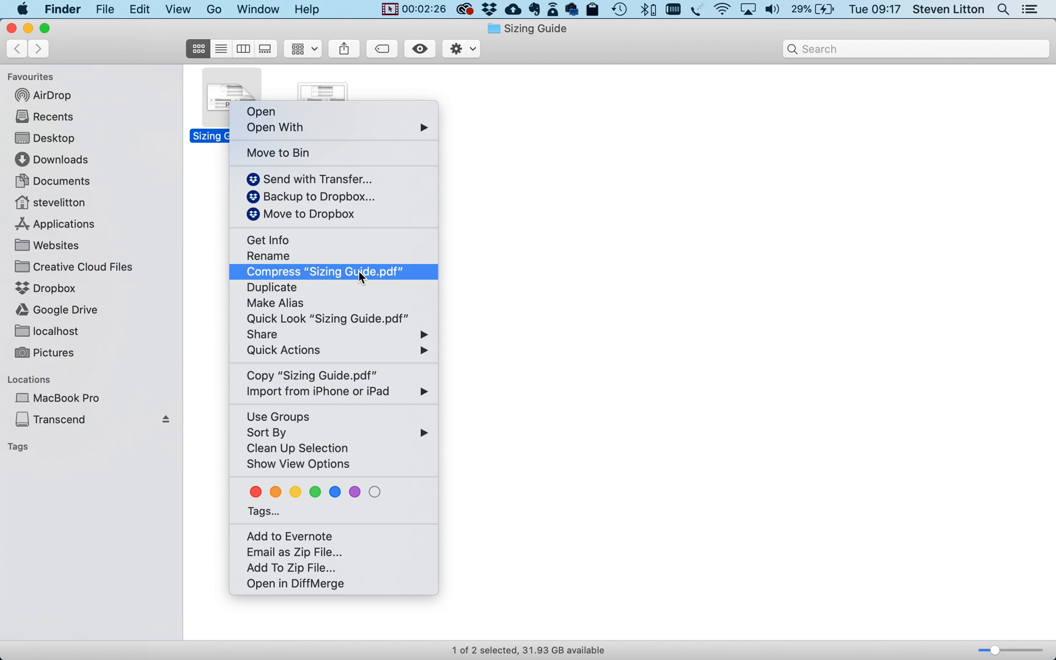
left_click(322, 271)
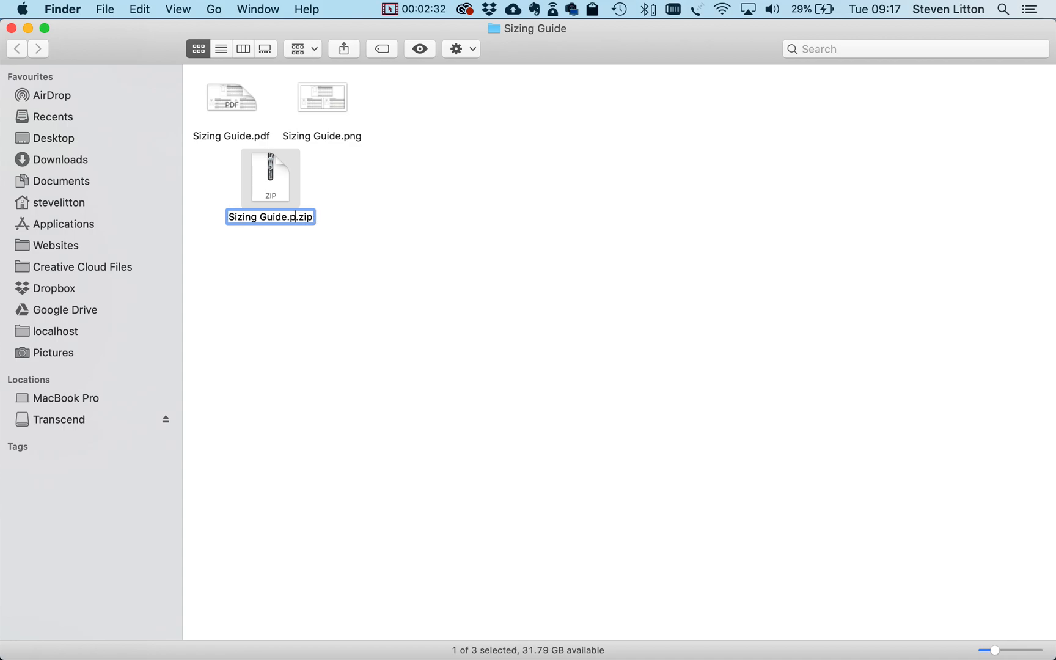
key("Return")
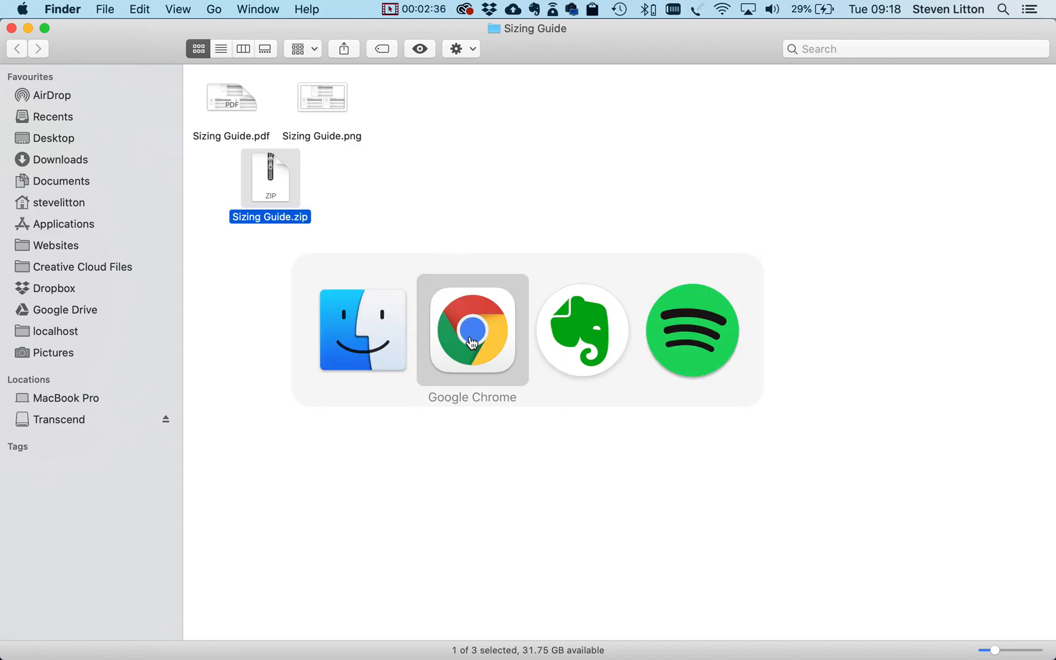
Upload Sizing Guide.zip from the folder to Shopify Files.
left_click(472, 329)
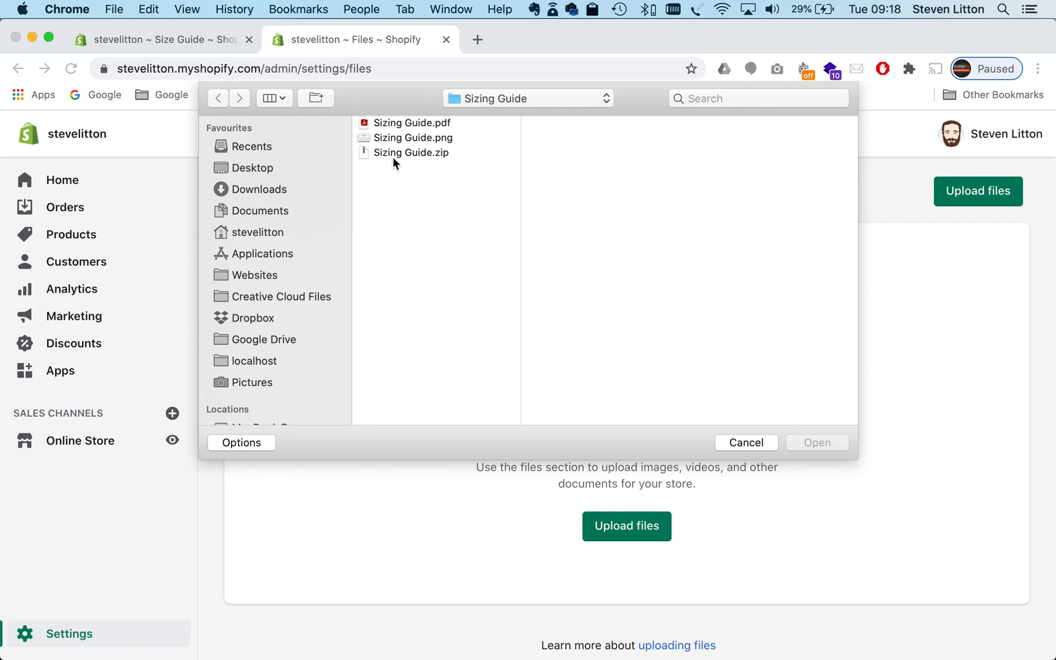
left_click(412, 153)
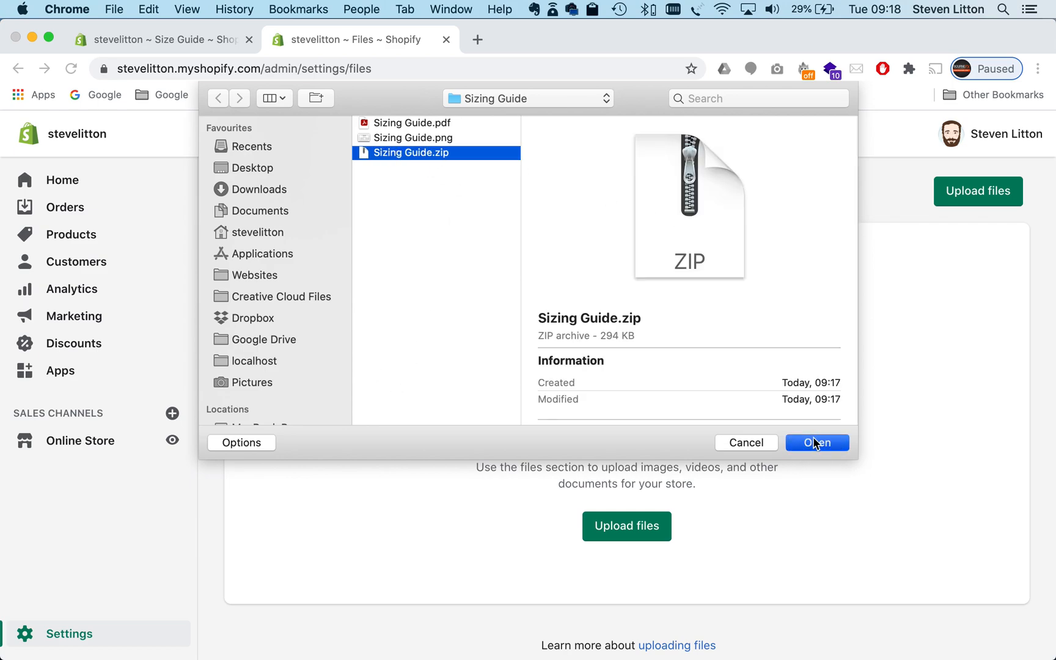
left_click(817, 442)
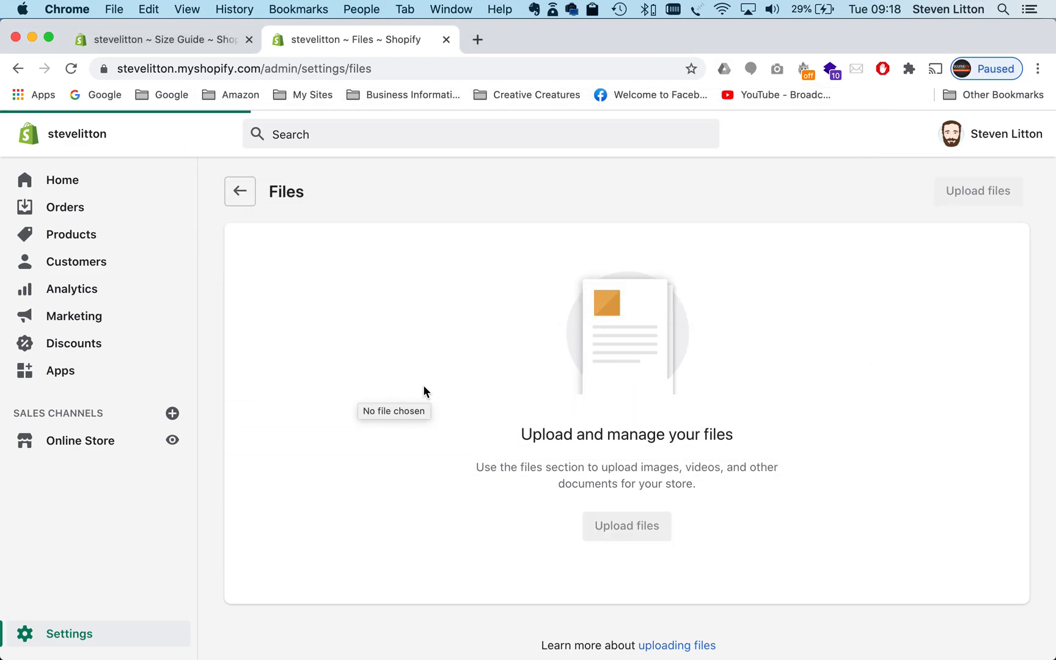
left_click(978, 190)
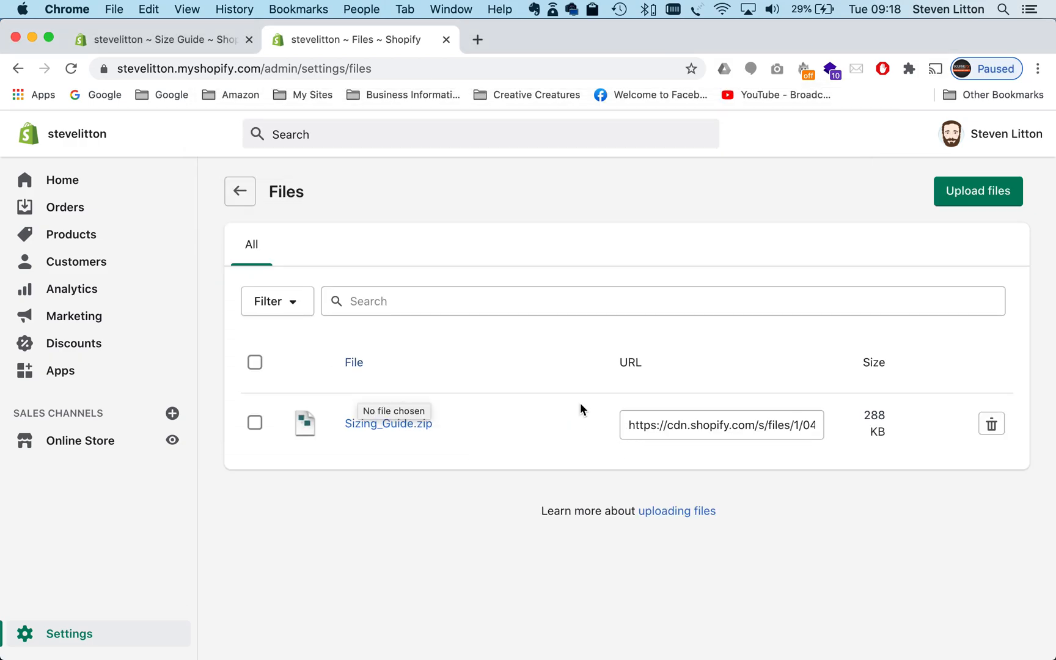
Copy the uploaded Sizing_Guide.zip CDN URL and return to the Size Guide editor.
left_click(721, 426)
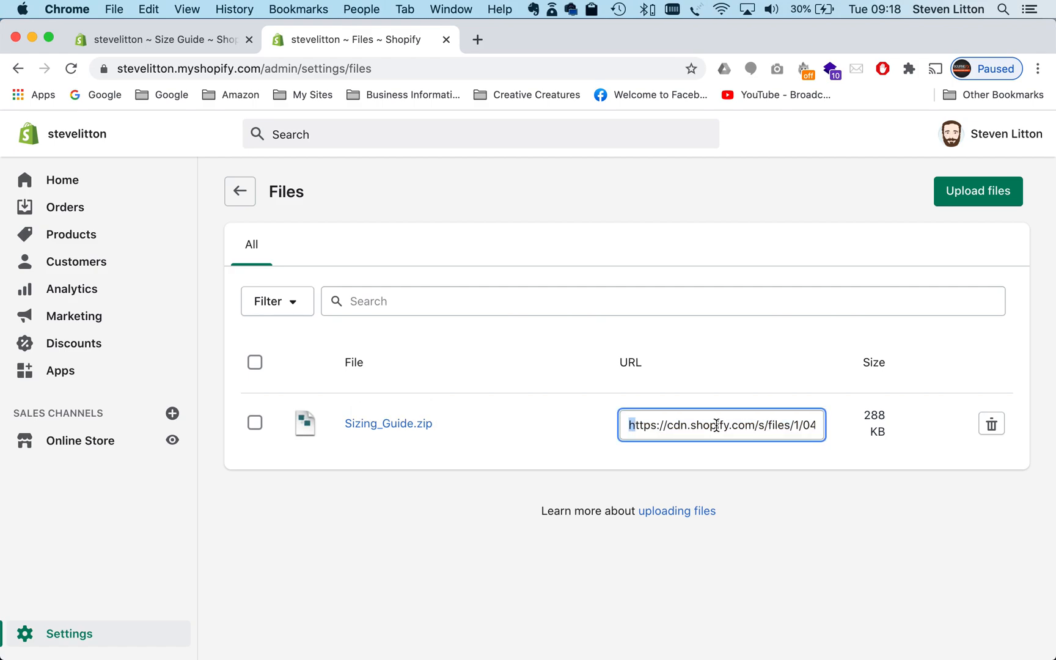
right_click(722, 424)
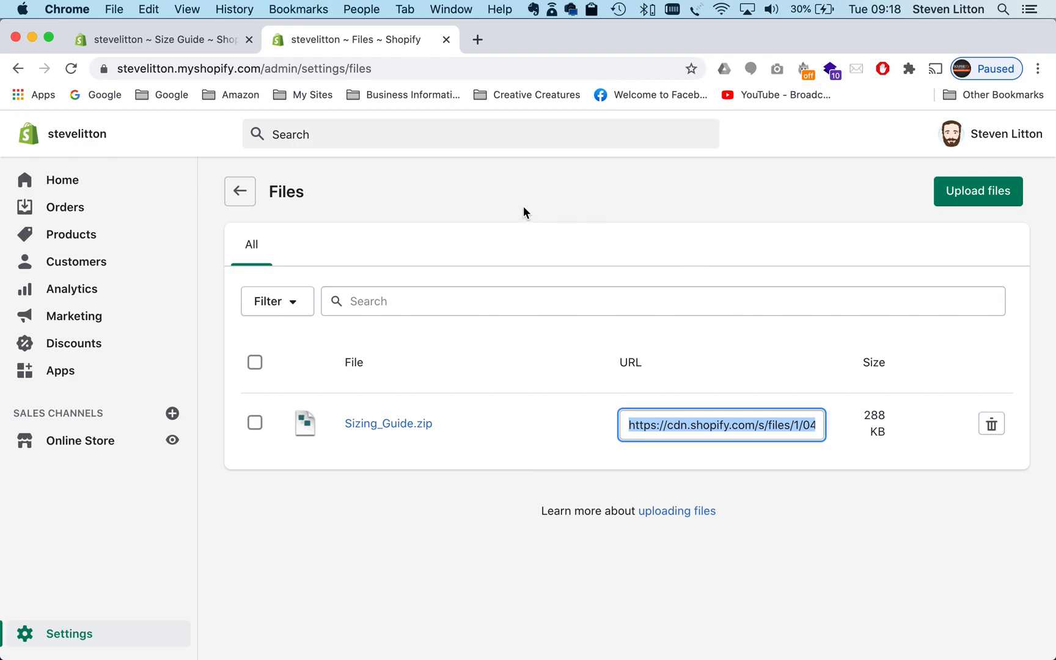
left_click(162, 39)
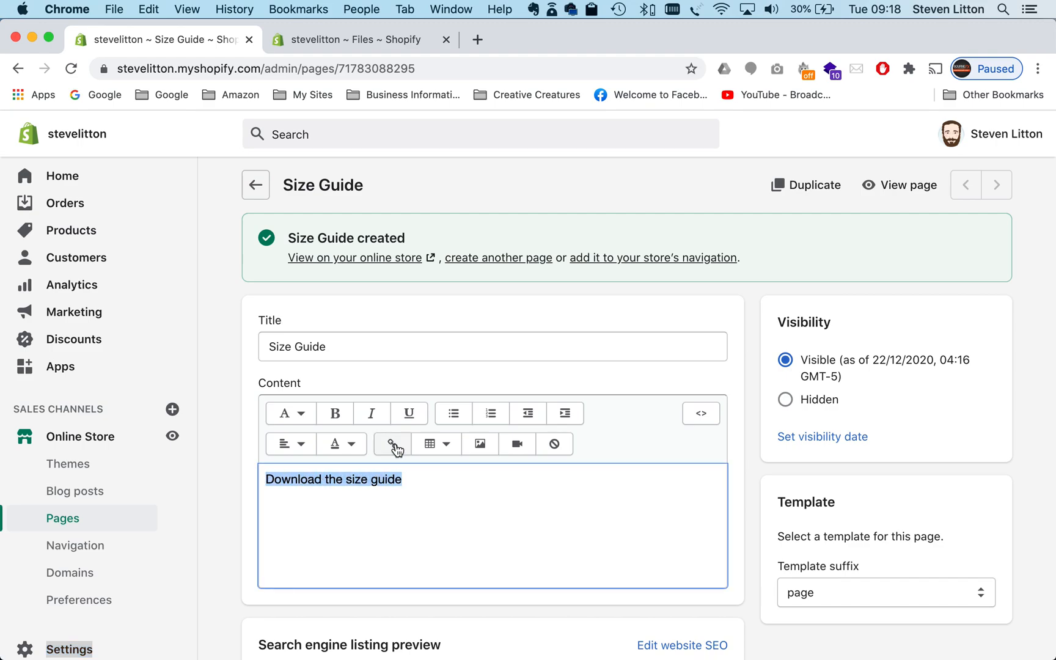
mouse_move(390, 444)
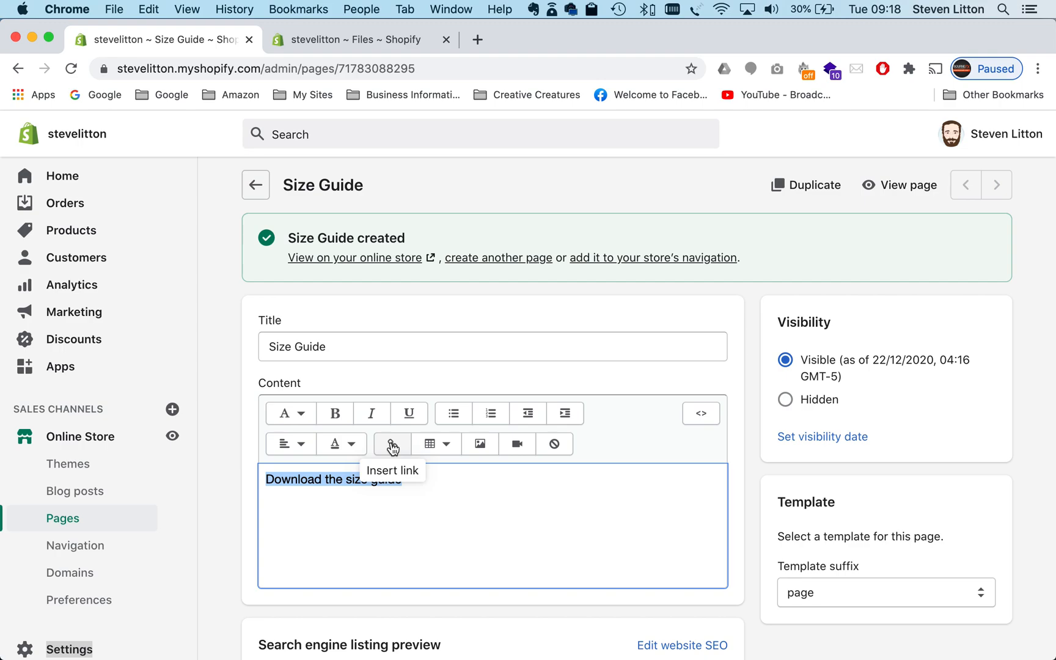
Link the selected 'Download the size guide' text to the pasted Sizing_Guide.zip URL.
left_click(391, 443)
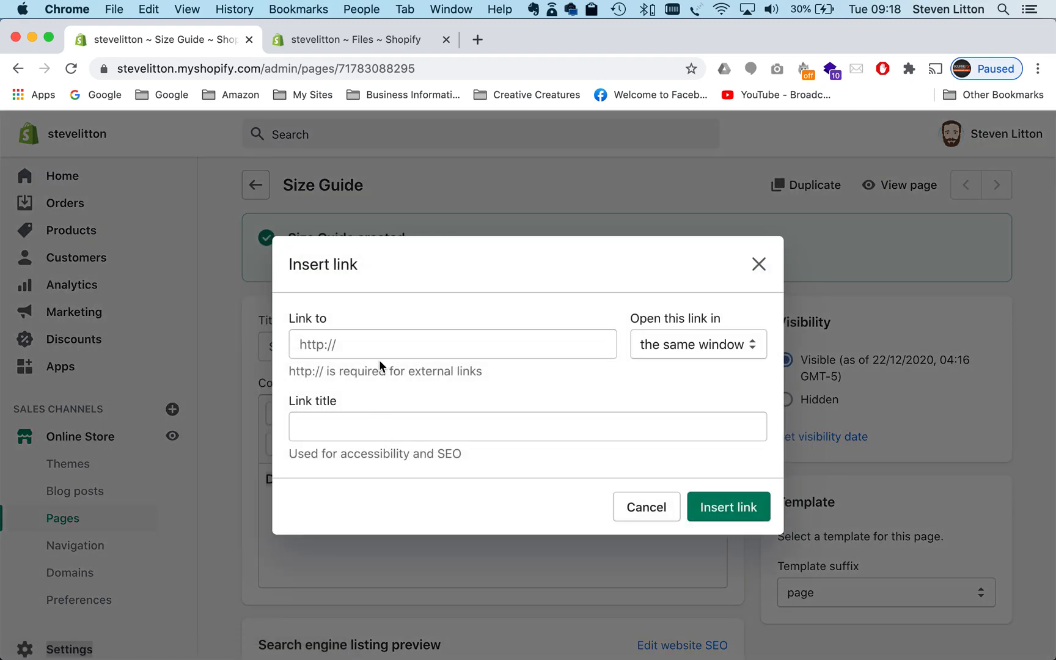
left_click(451, 345)
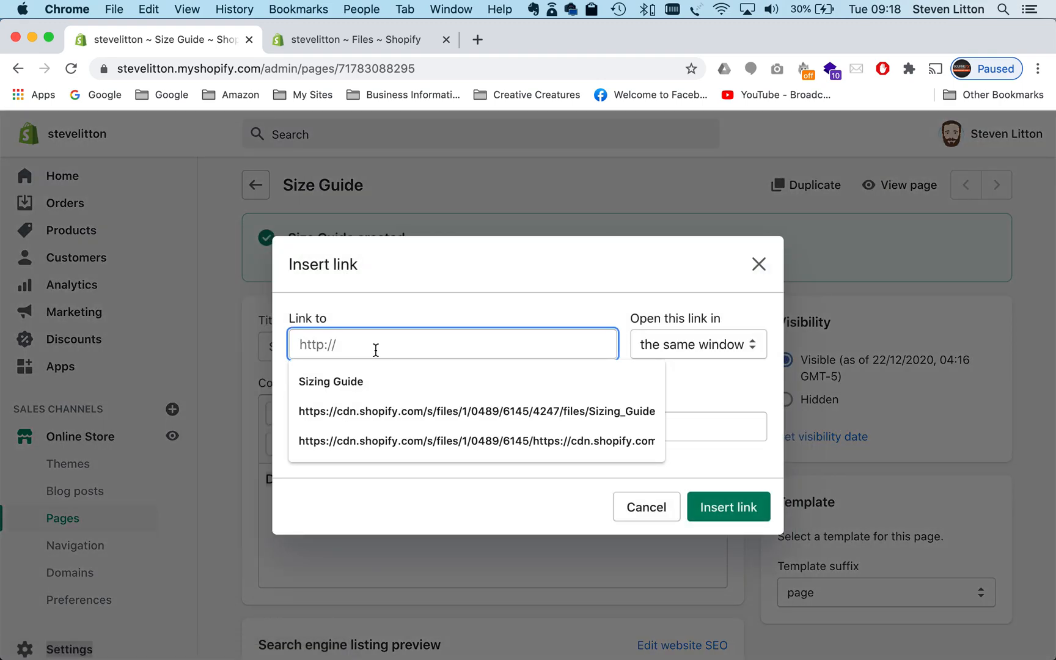
left_click(474, 412)
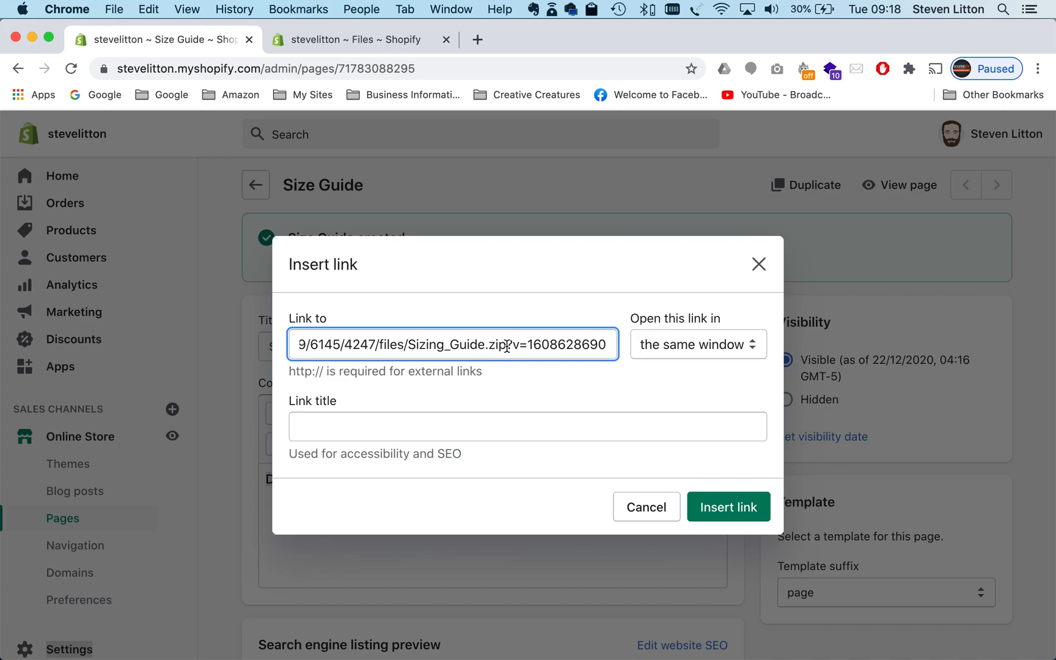
mouse_move(682, 319)
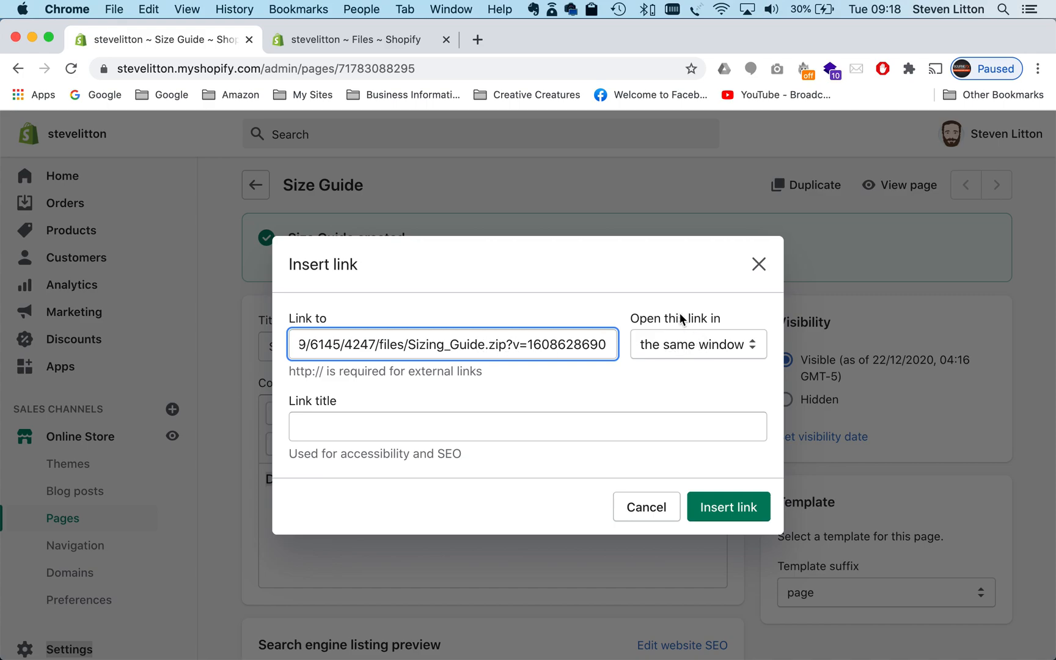
mouse_move(645, 349)
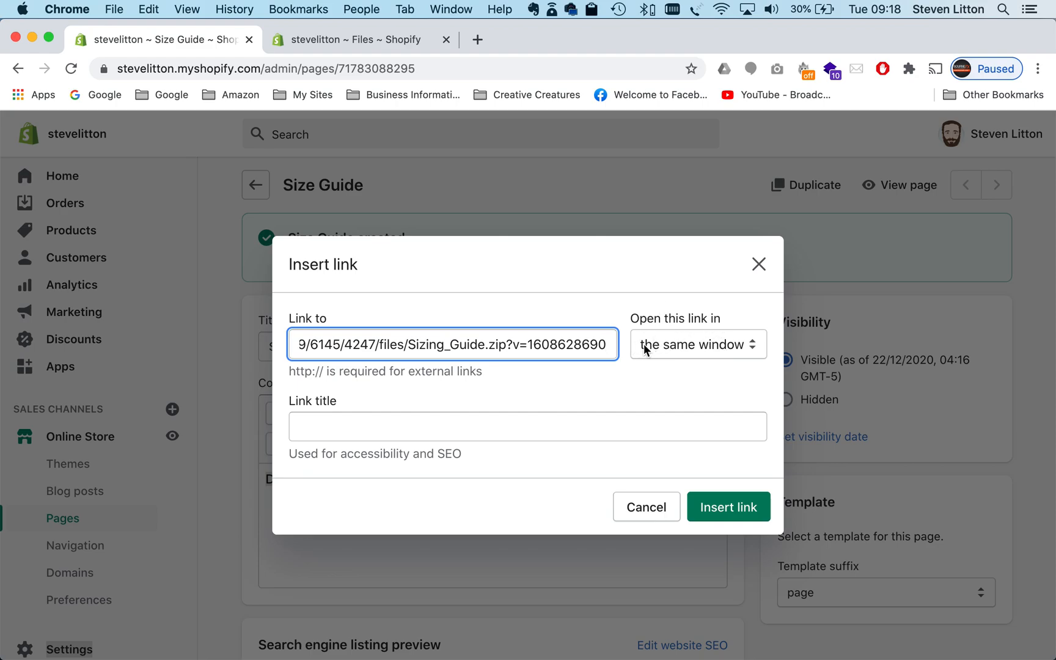
mouse_move(733, 355)
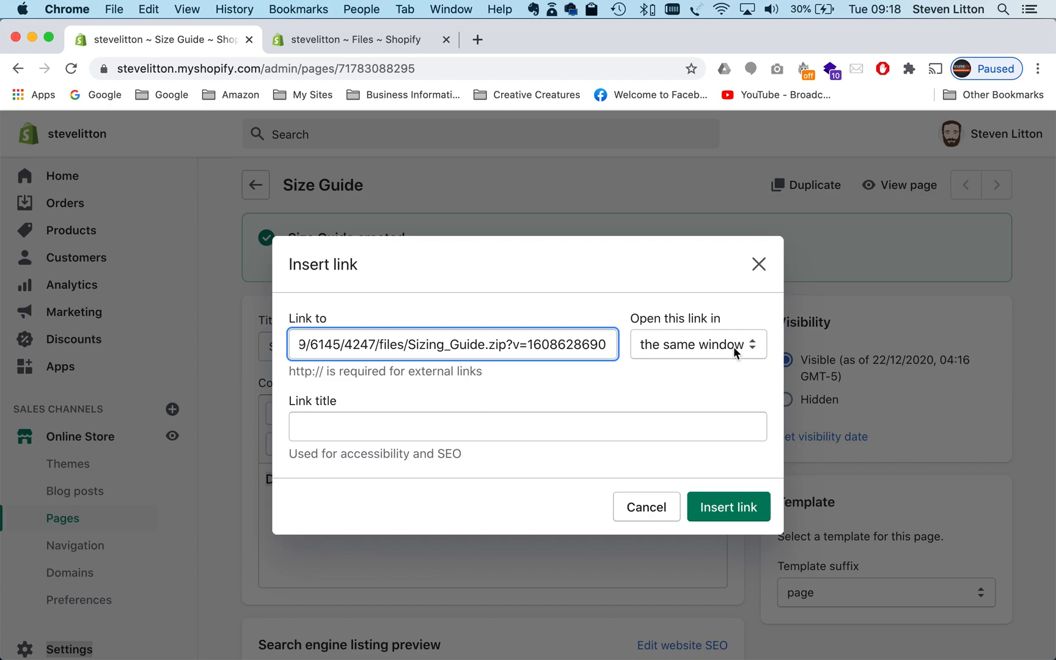
mouse_move(651, 384)
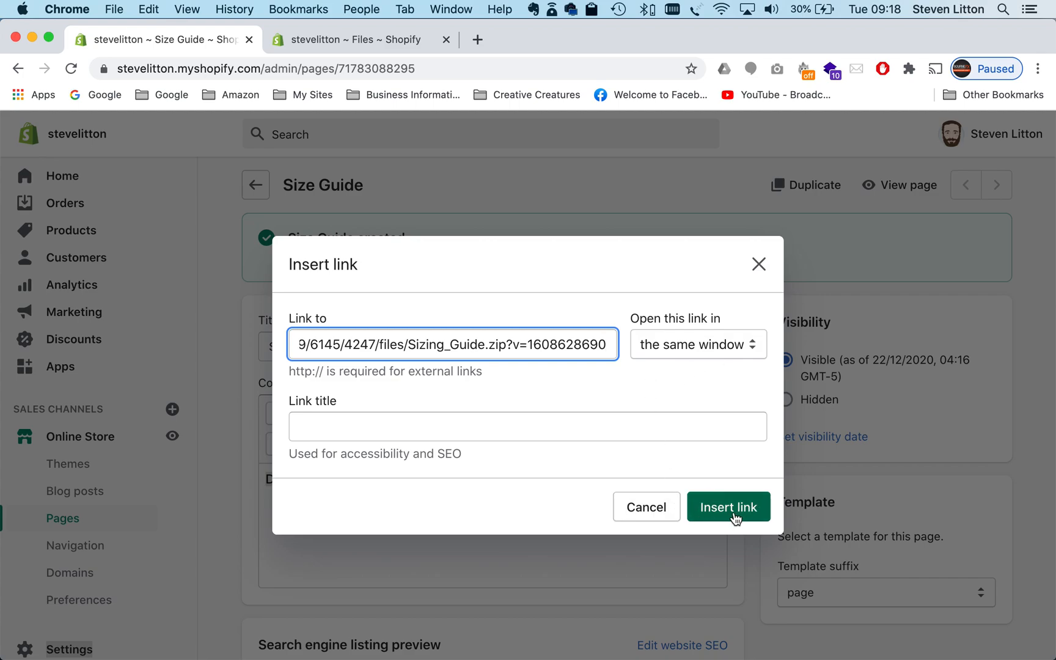
left_click(729, 506)
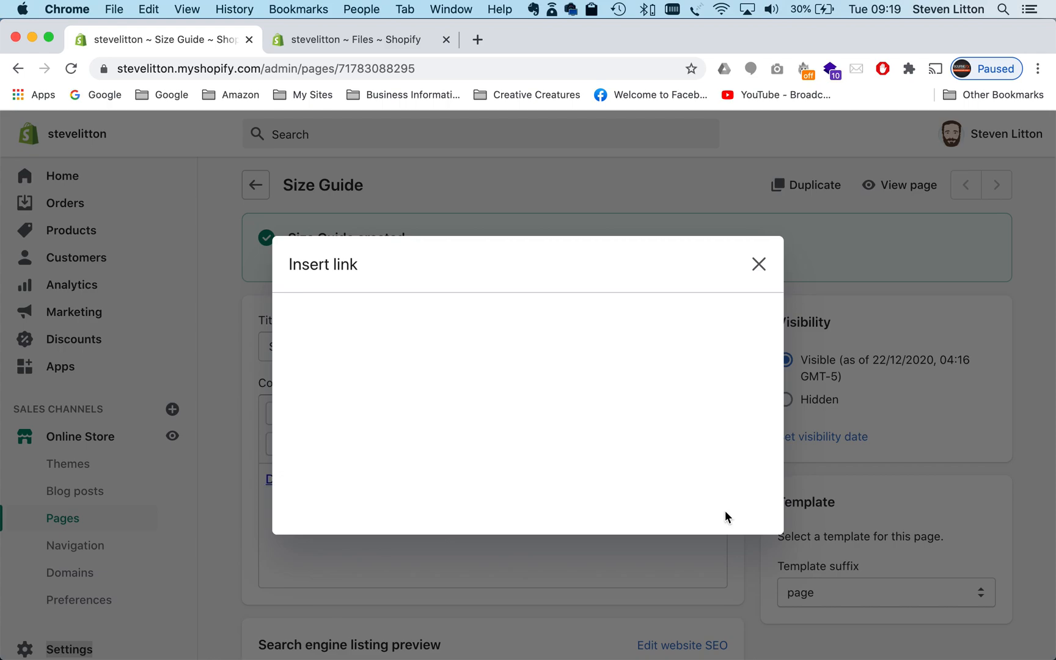
left_click(758, 263)
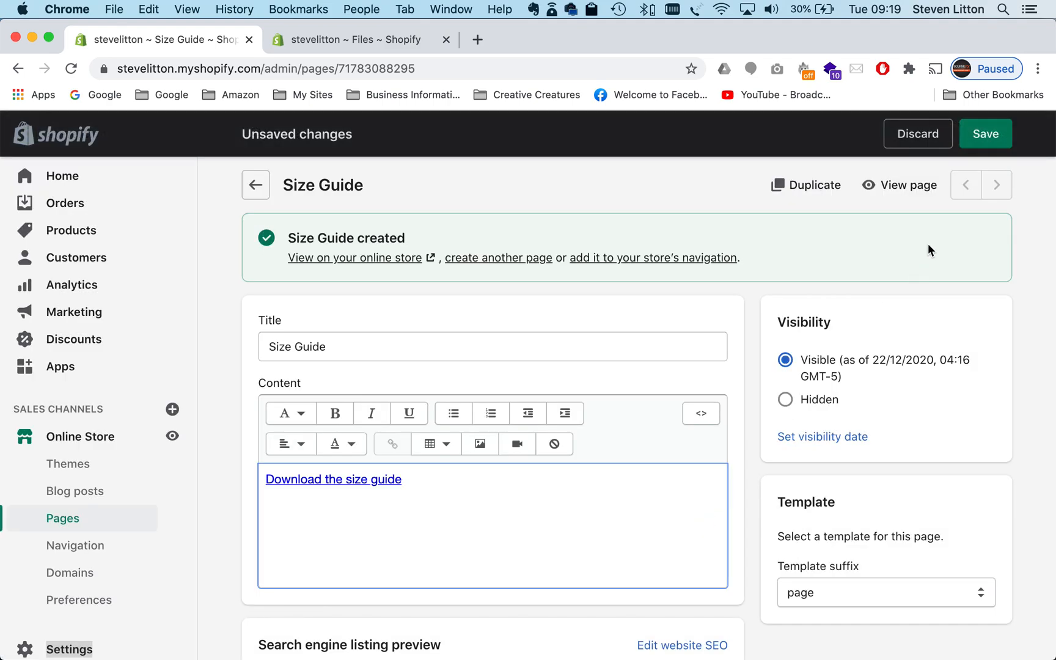
Save the linked Size Guide page and view it on the live storefront.
left_click(986, 133)
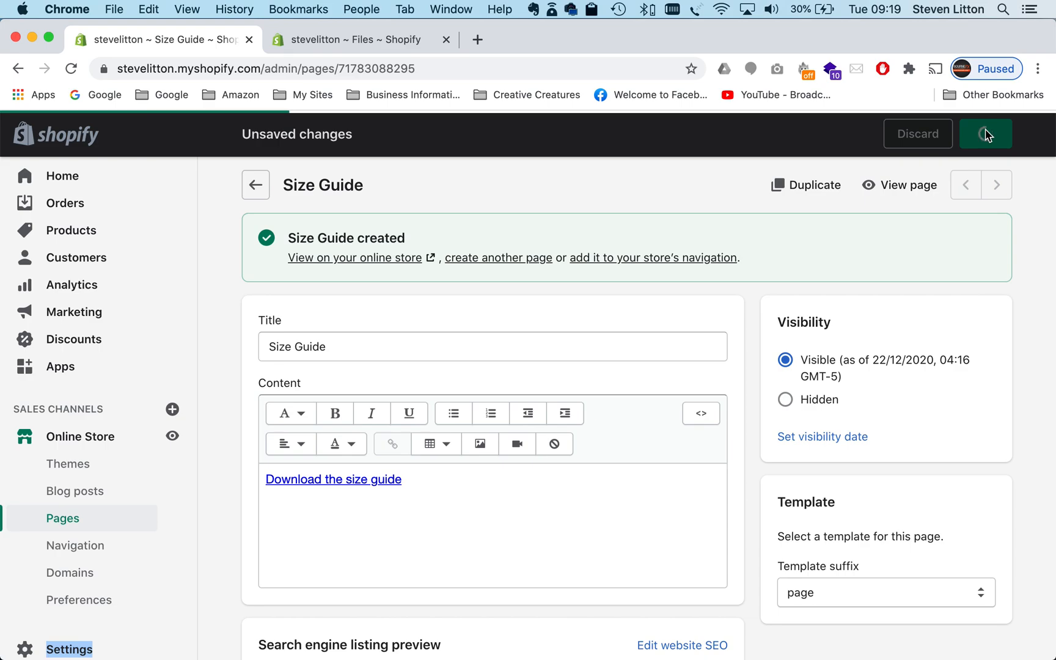
left_click(985, 134)
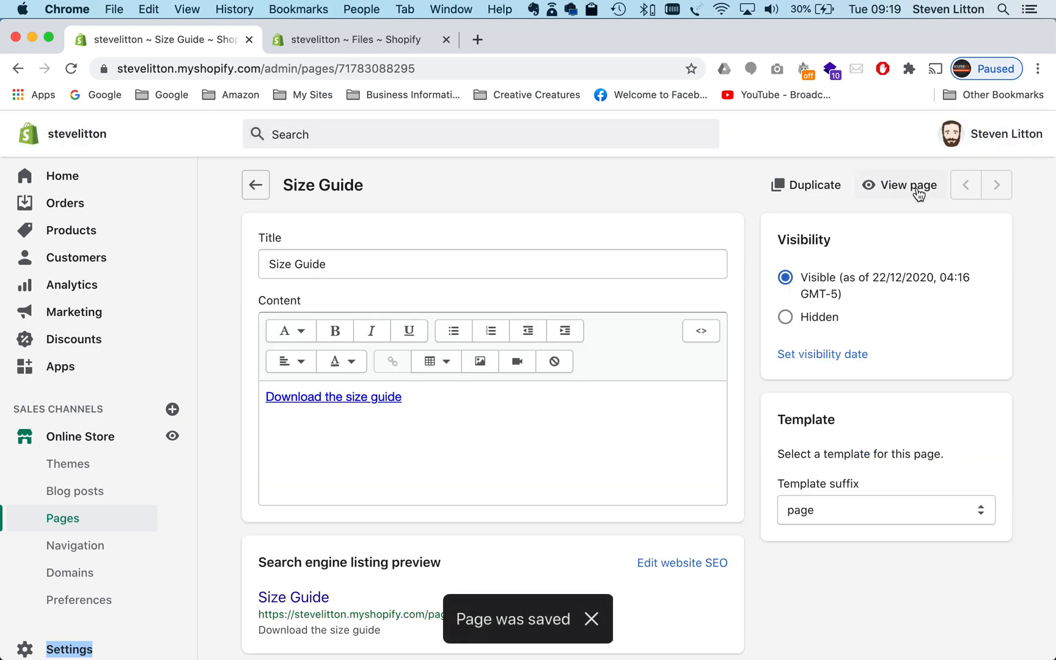
left_click(906, 186)
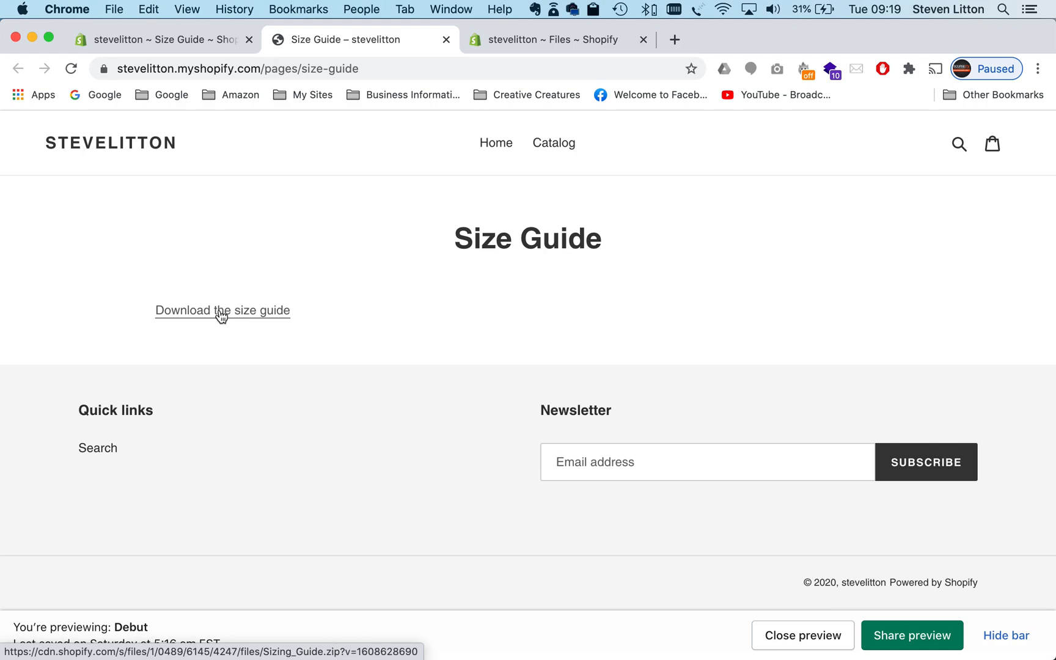
Download Sizing_Guide.zip via the storefront link and show it in Finder's Downloads.
left_click(222, 310)
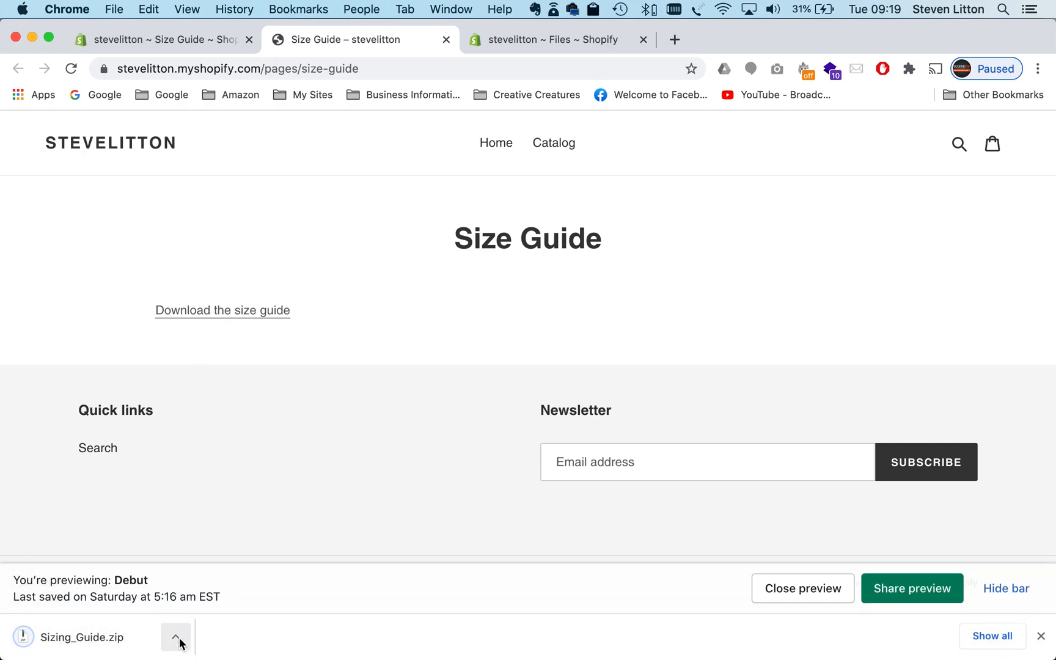
left_click(175, 637)
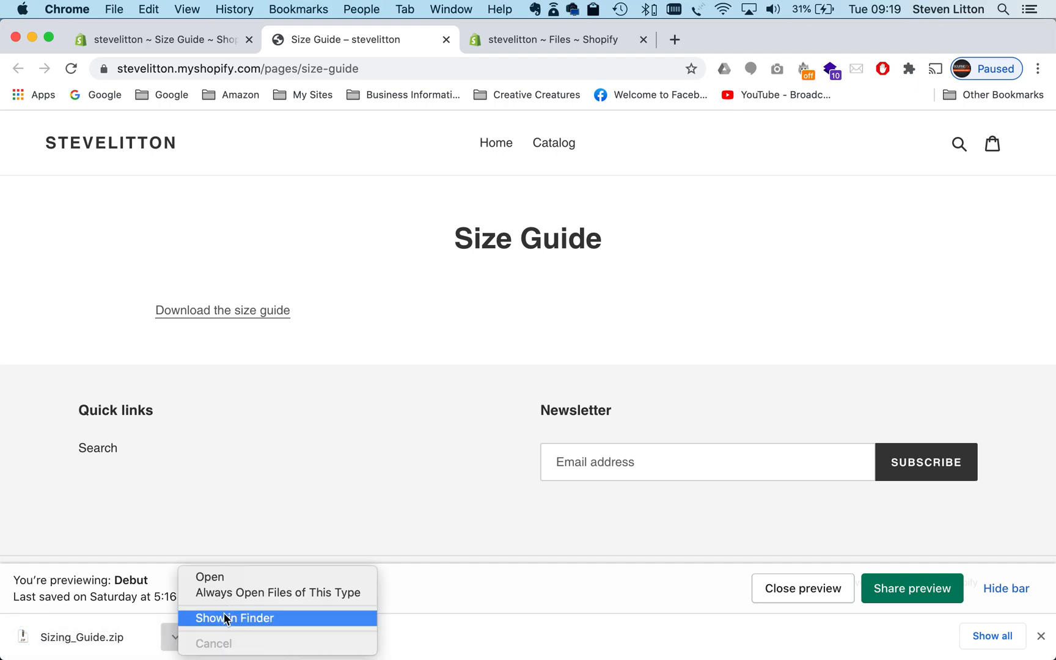
left_click(235, 617)
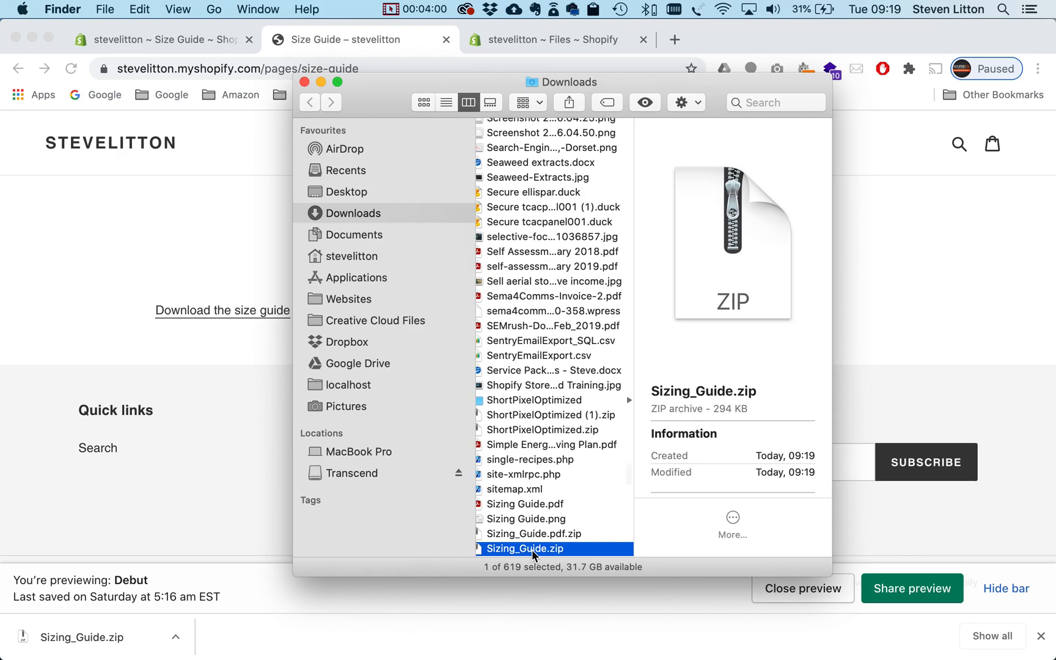
Extract the download to Sizing Guide 2.pdf, then go back to the Size Guide admin editor.
double_click(526, 549)
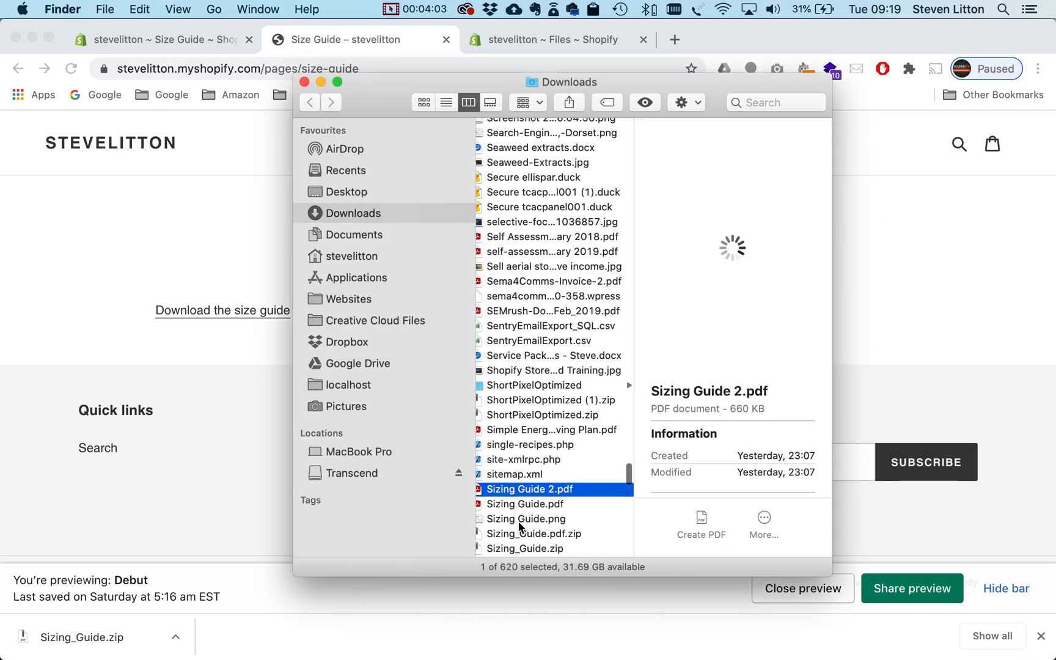
right_click(527, 489)
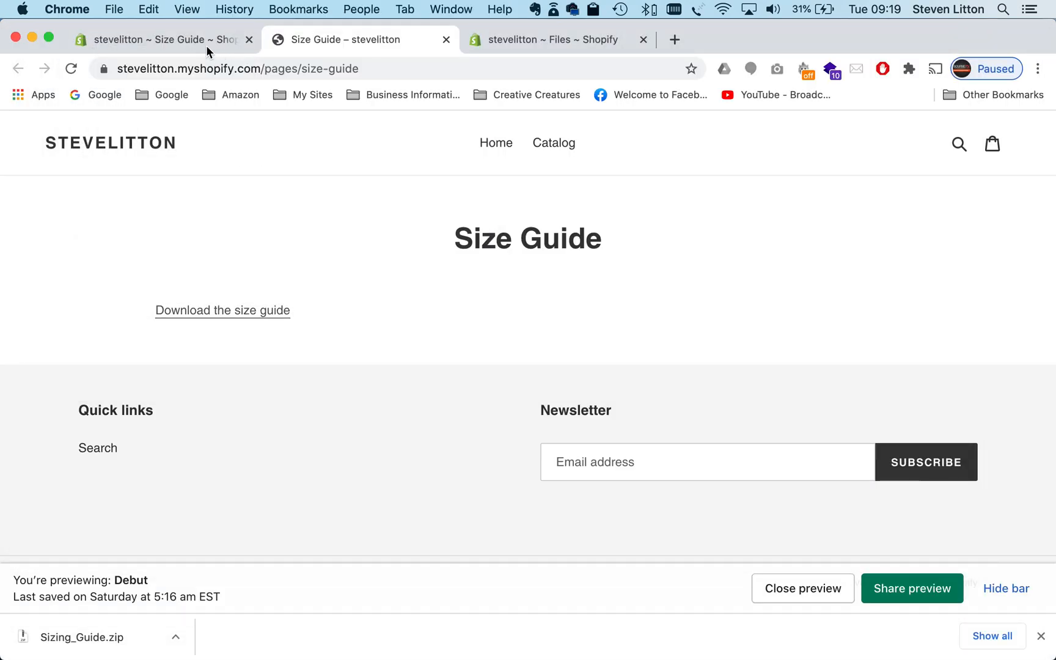
left_click(161, 39)
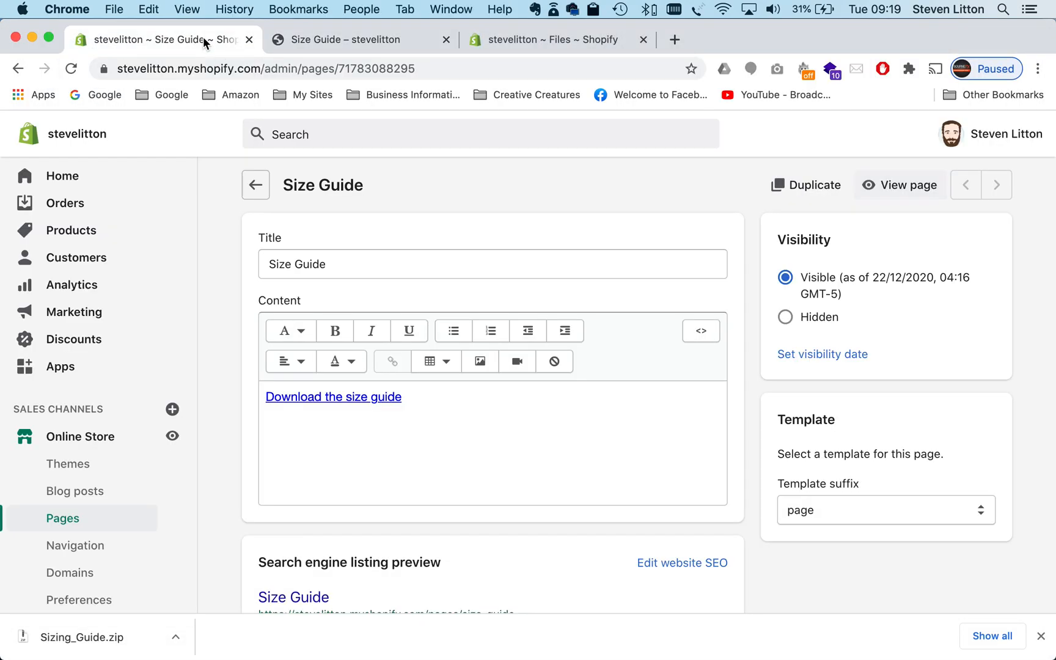